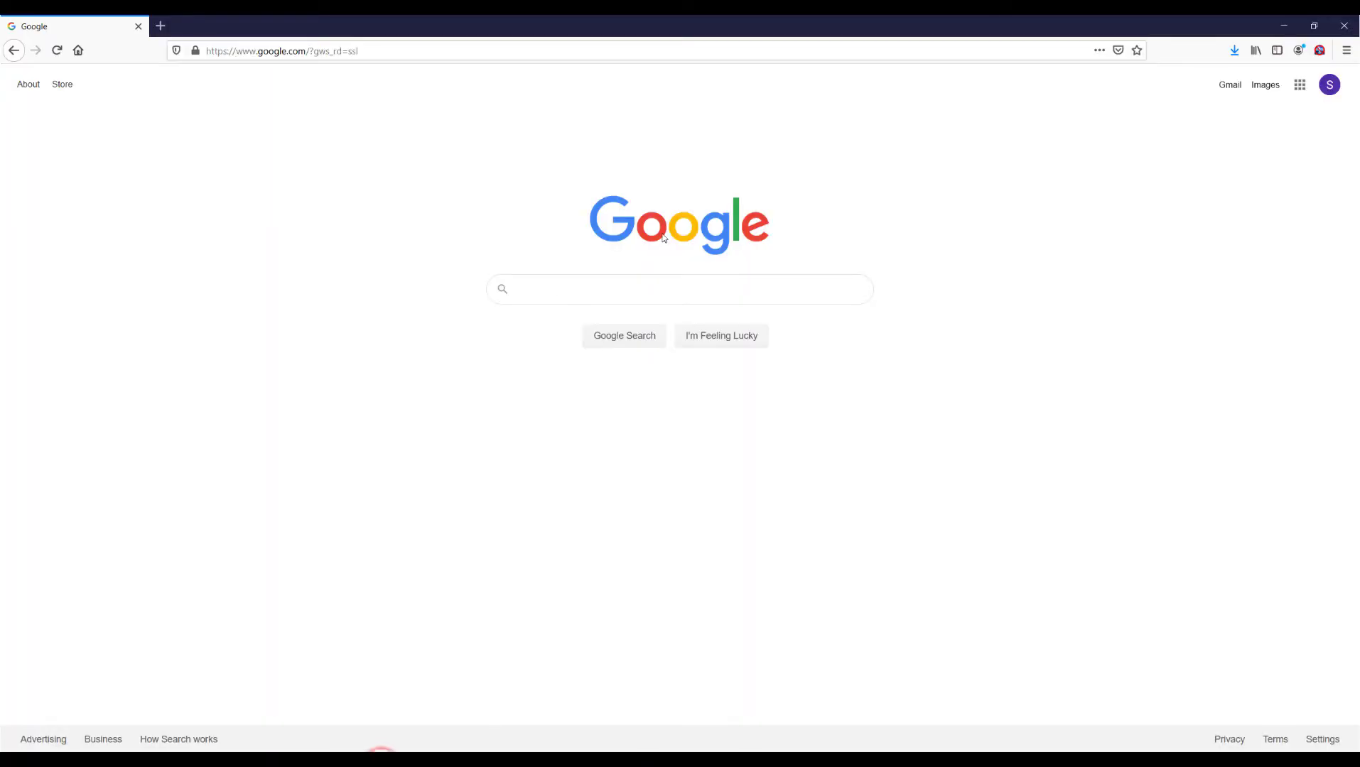
Step: Search Google for 'segger embedded studio' via the suggestion and reach SEGGER's Embedded Studio page
left_click(679, 289)
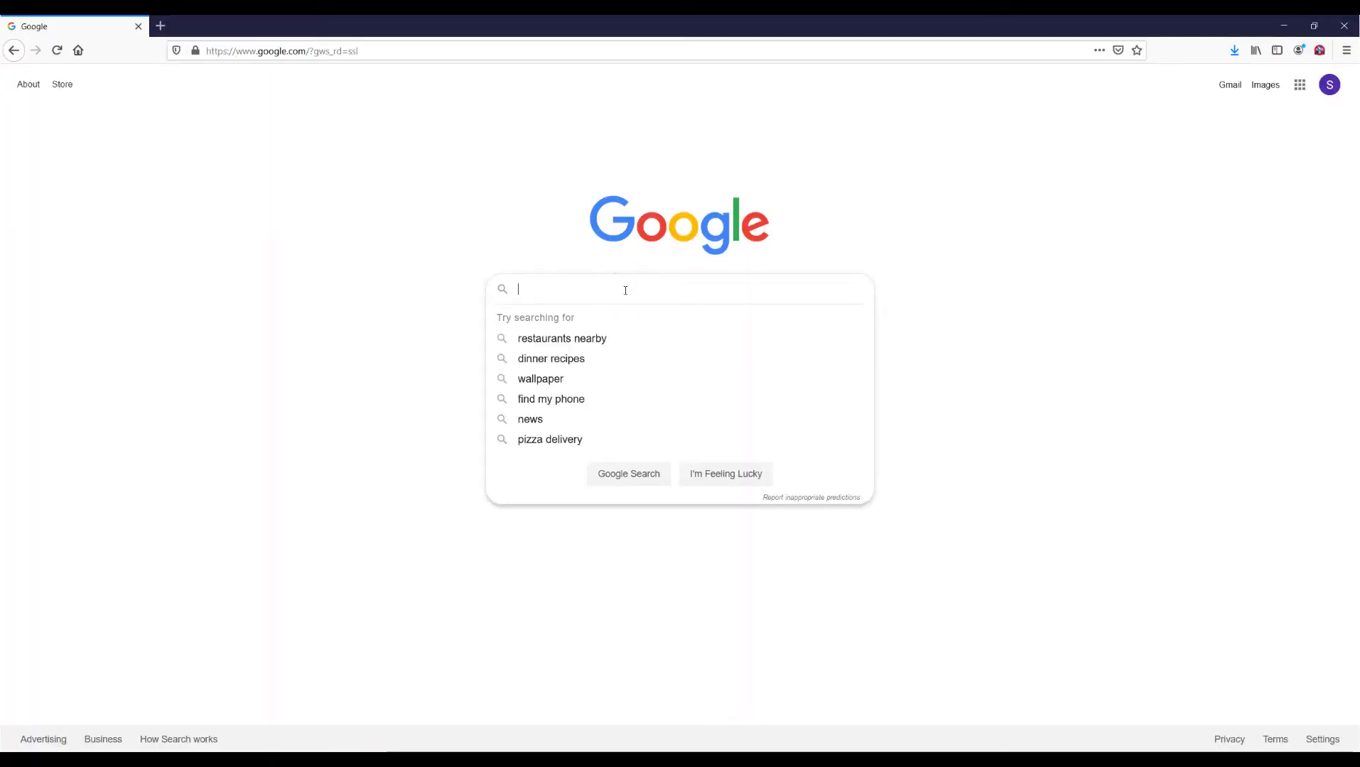
type("seggegr")
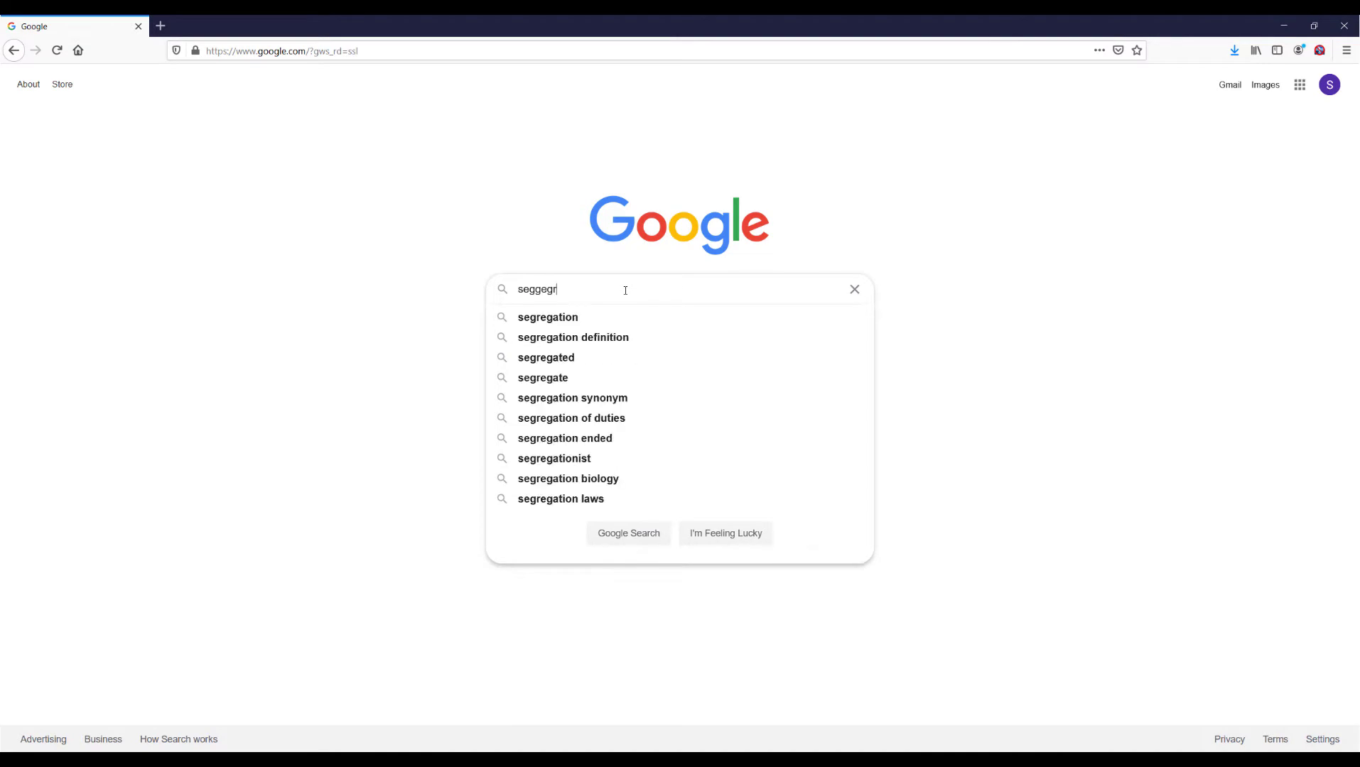
type("segger em")
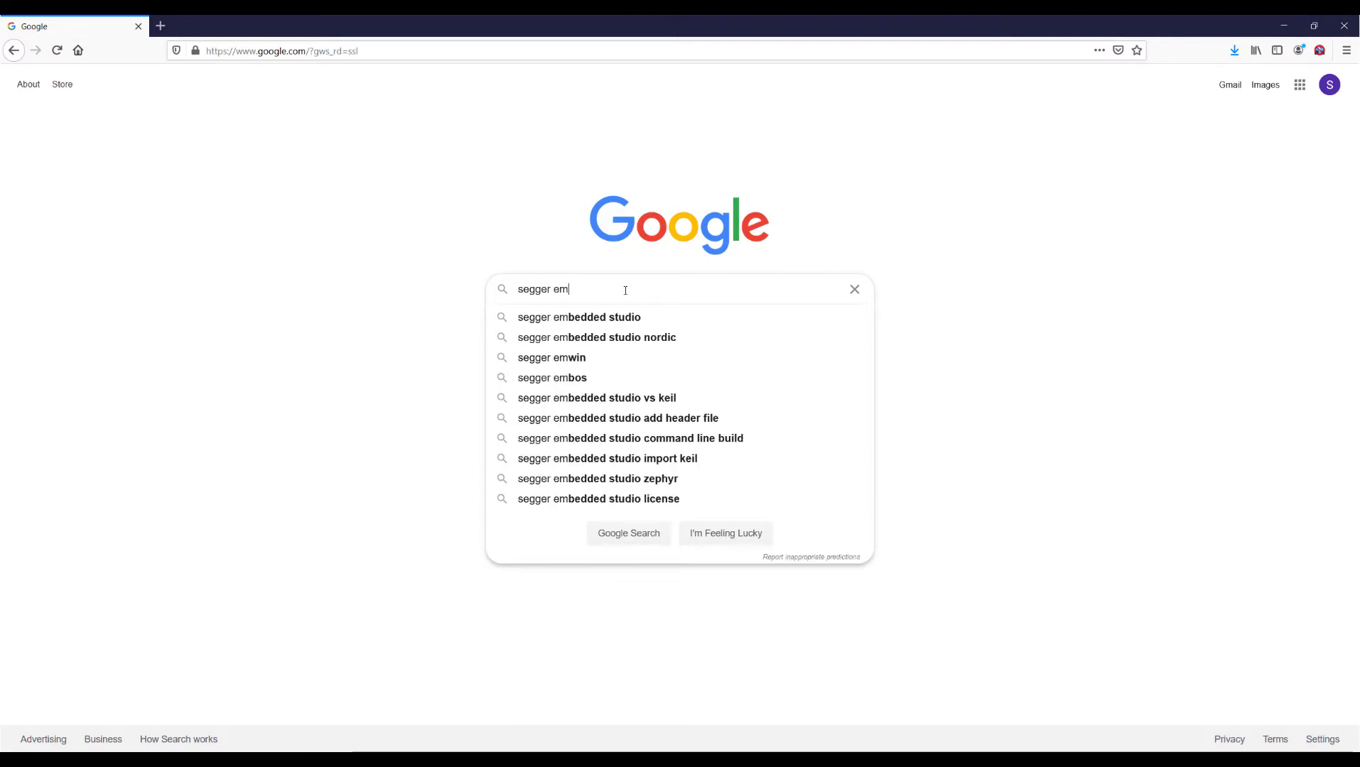
left_click(578, 317)
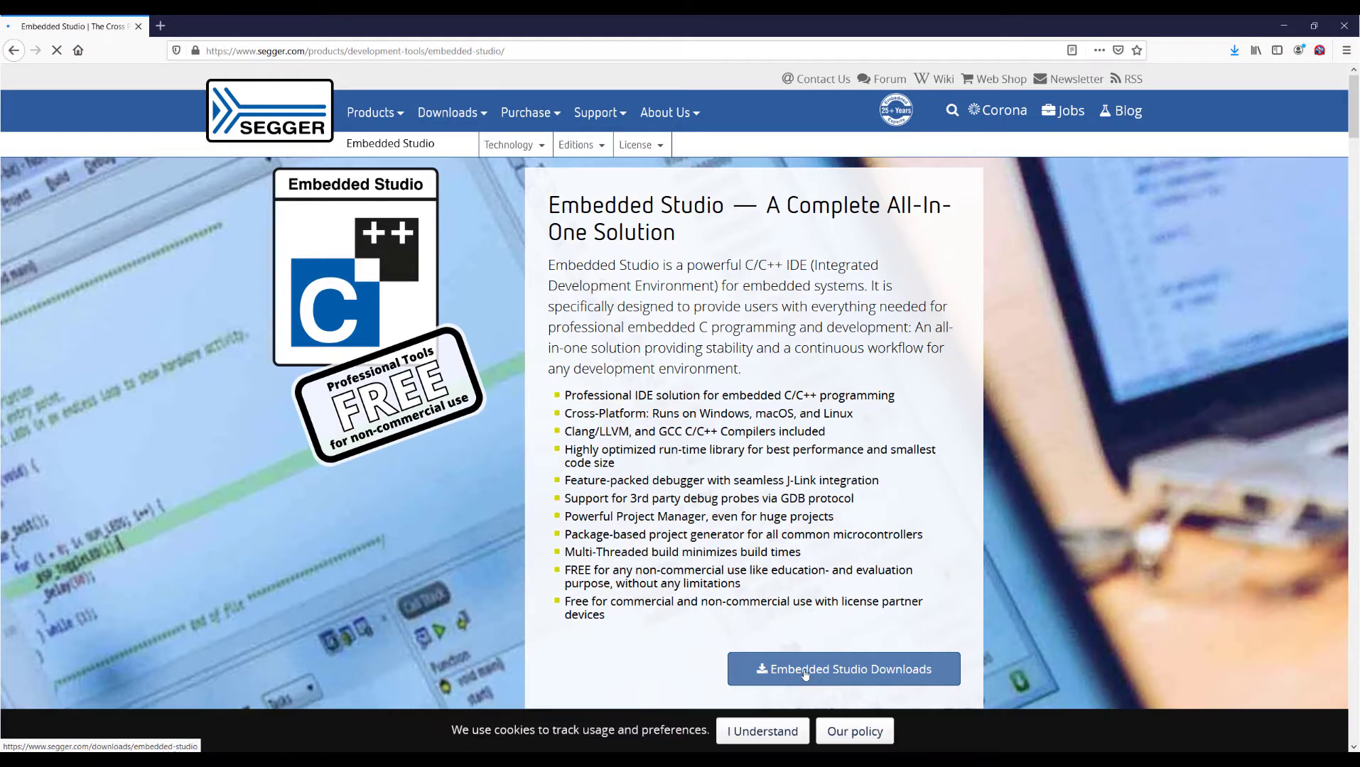
Step: From Embedded Studio Downloads, save the Embedded Studio for ARM Windows 64-bit installer
left_click(843, 668)
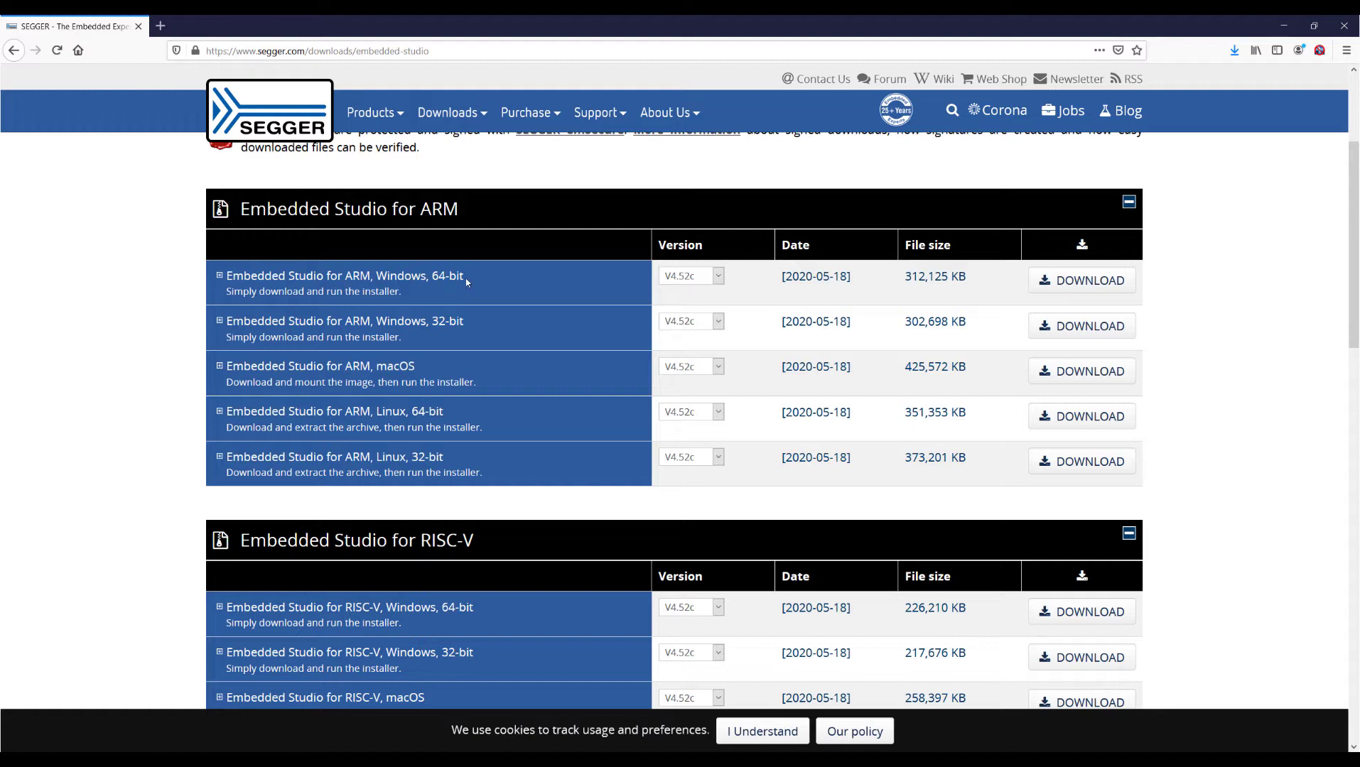
mouse_move(468, 283)
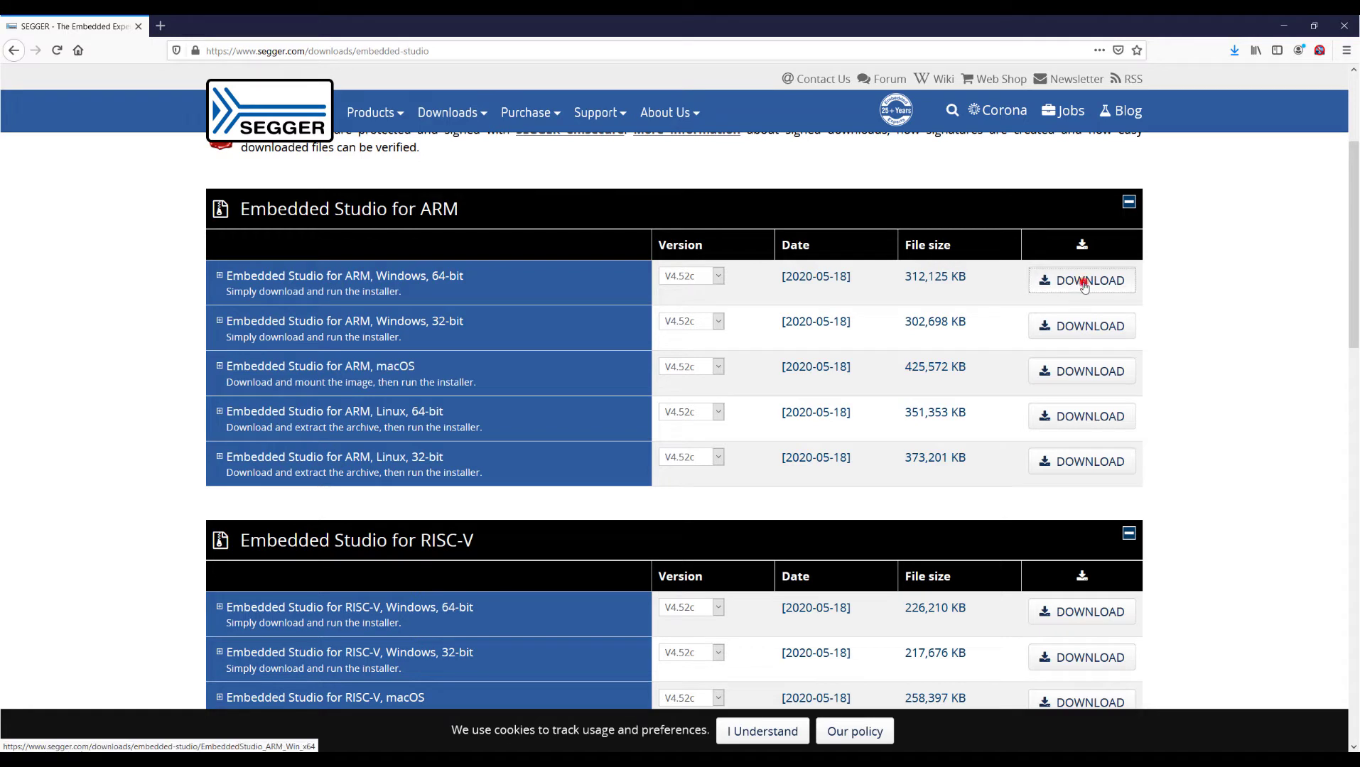
left_click(1082, 280)
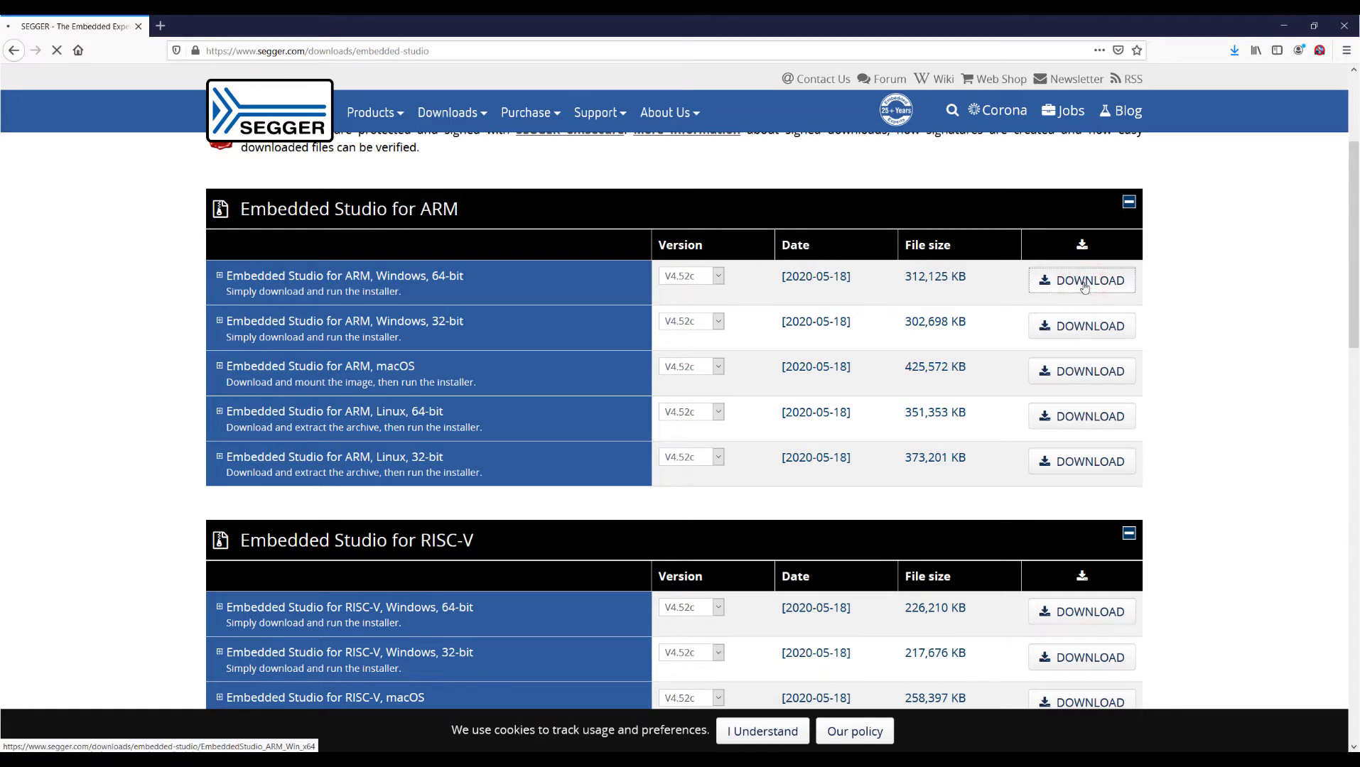
left_click(1080, 280)
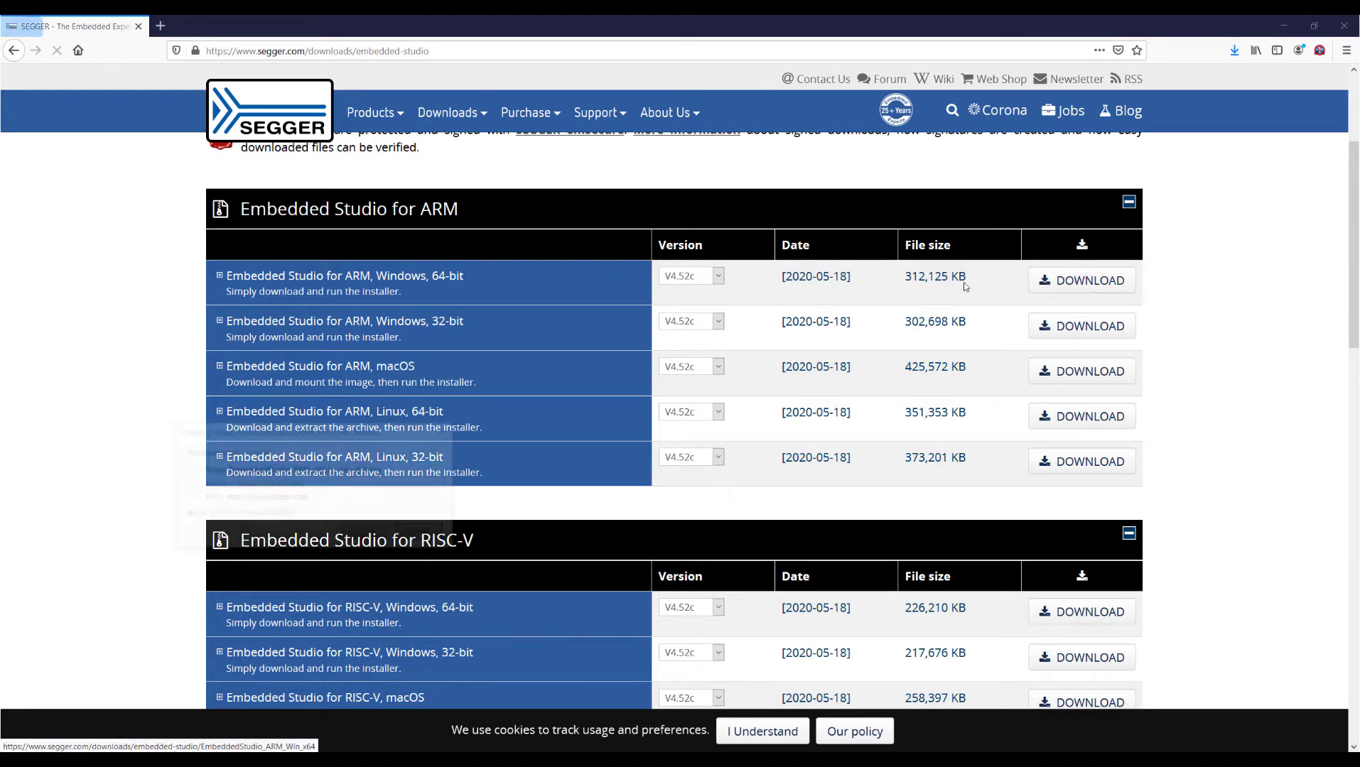
left_click(1080, 280)
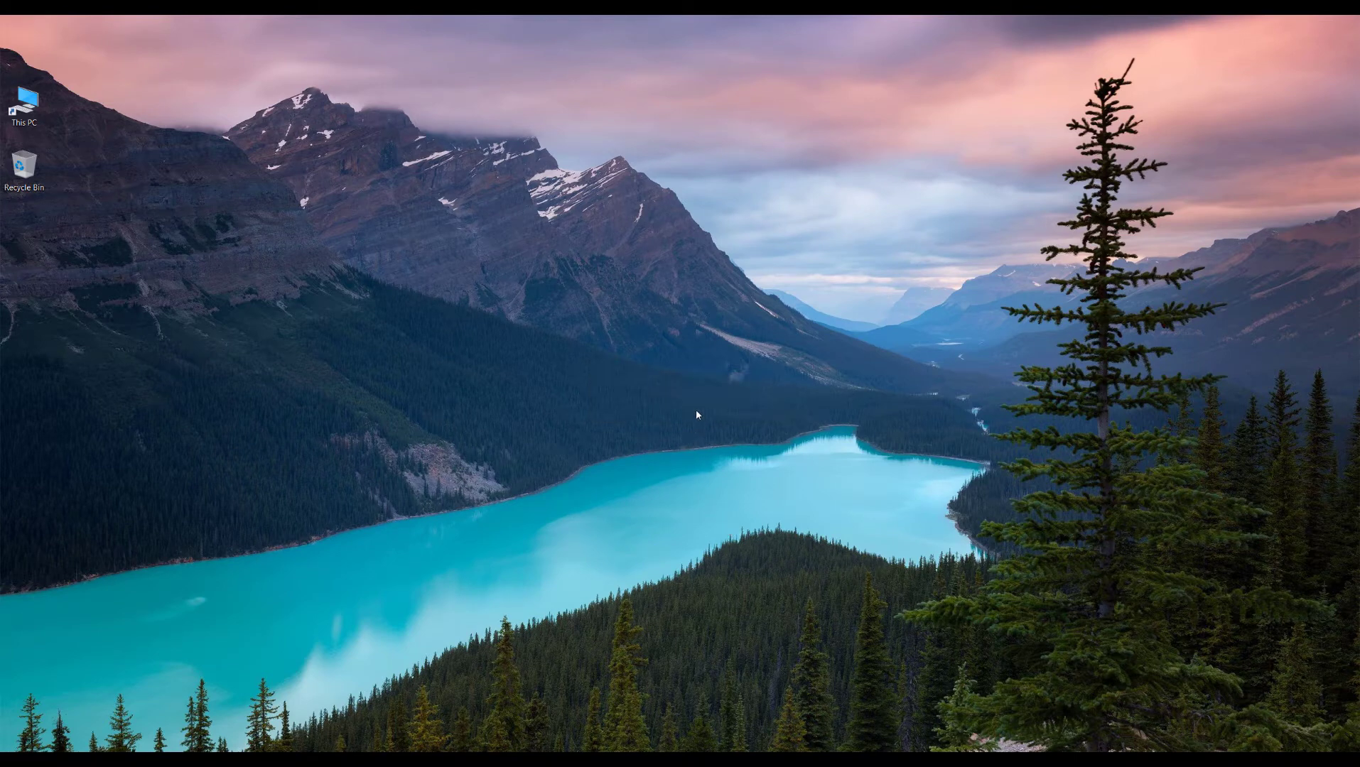
mouse_move(623, 596)
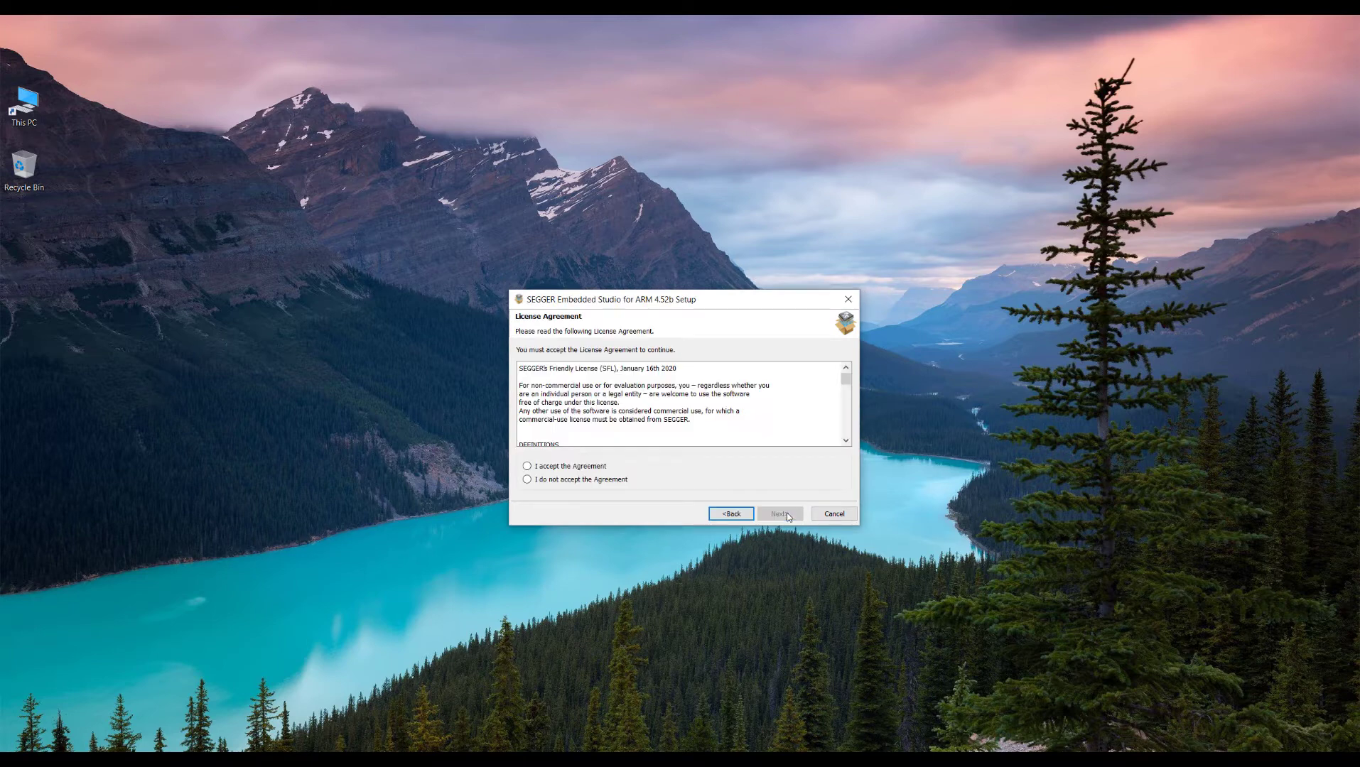
left_click(527, 466)
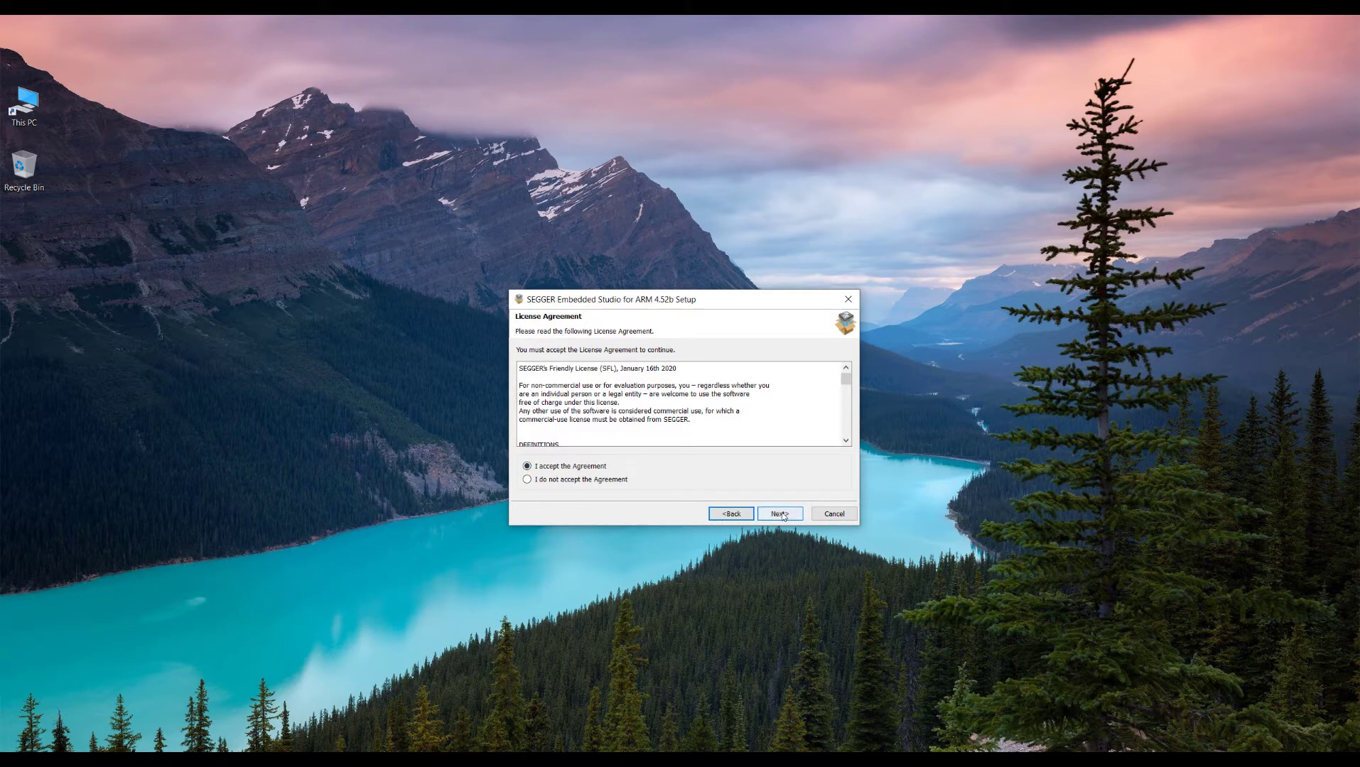
left_click(778, 513)
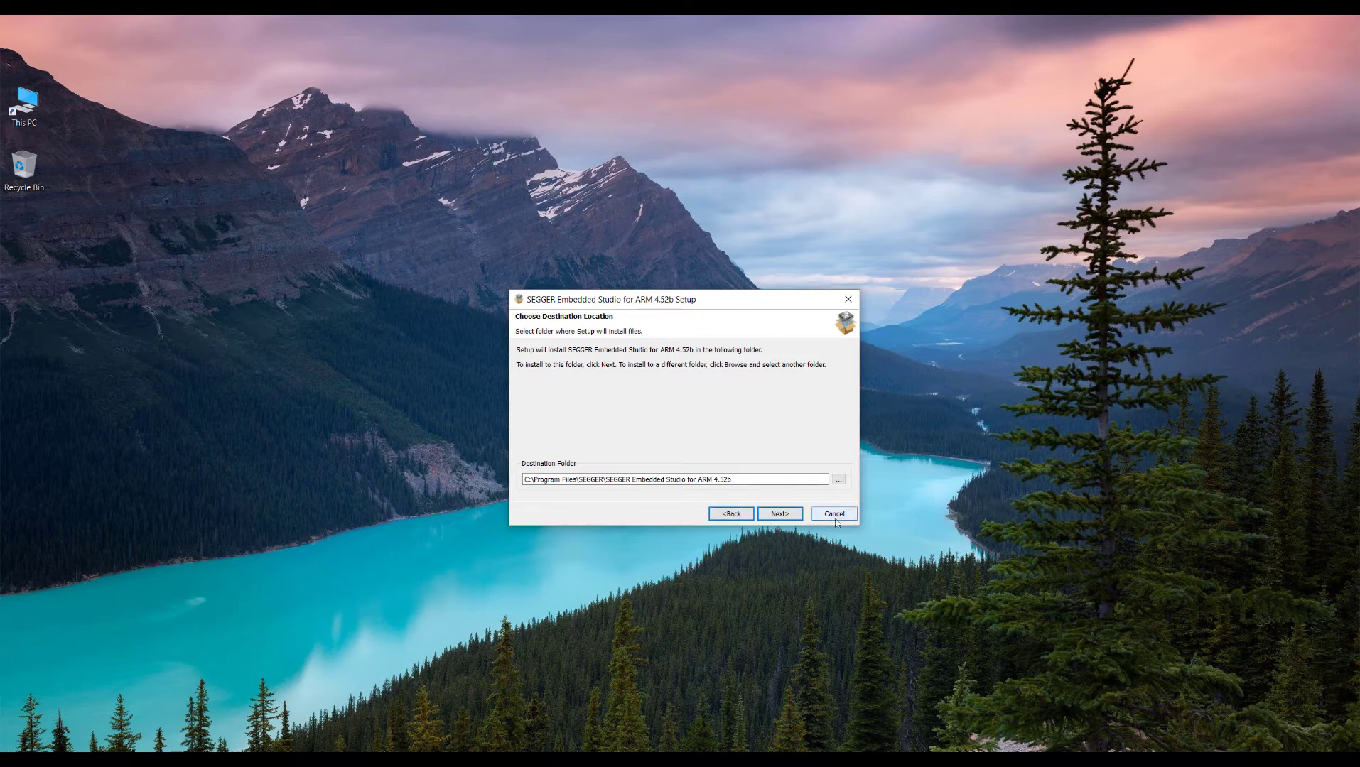
left_click(832, 513)
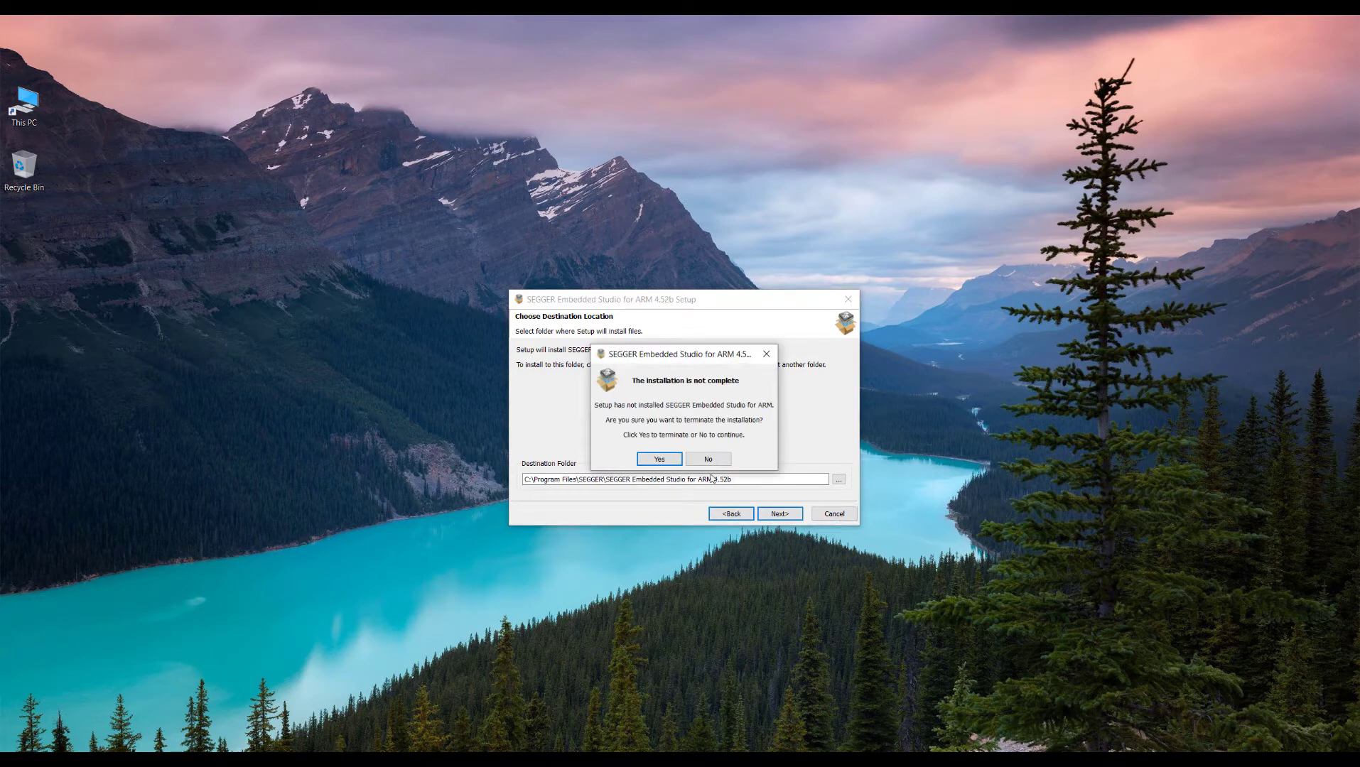
left_click(658, 459)
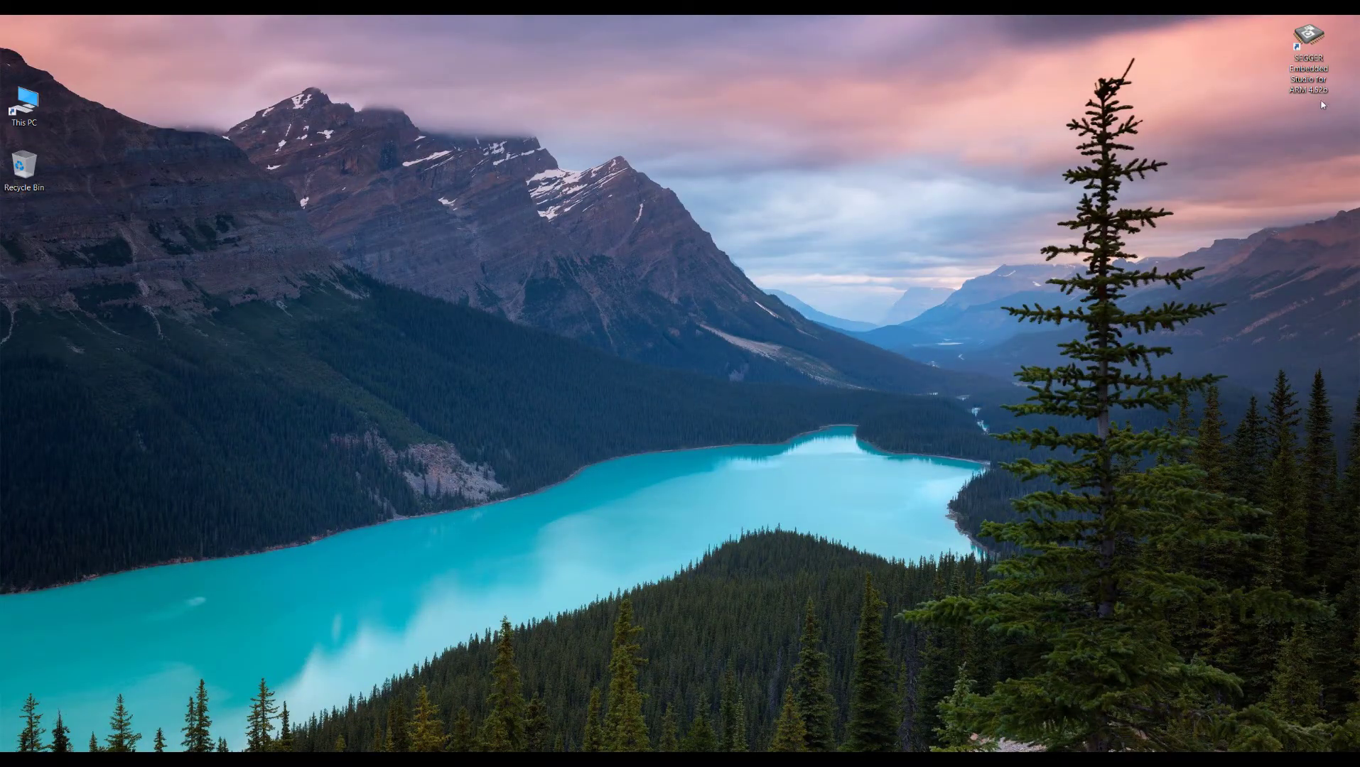
Step: Launch Embedded Studio from the desktop shortcut and choose 'Activate Your Free License' on the notice
left_click(1308, 41)
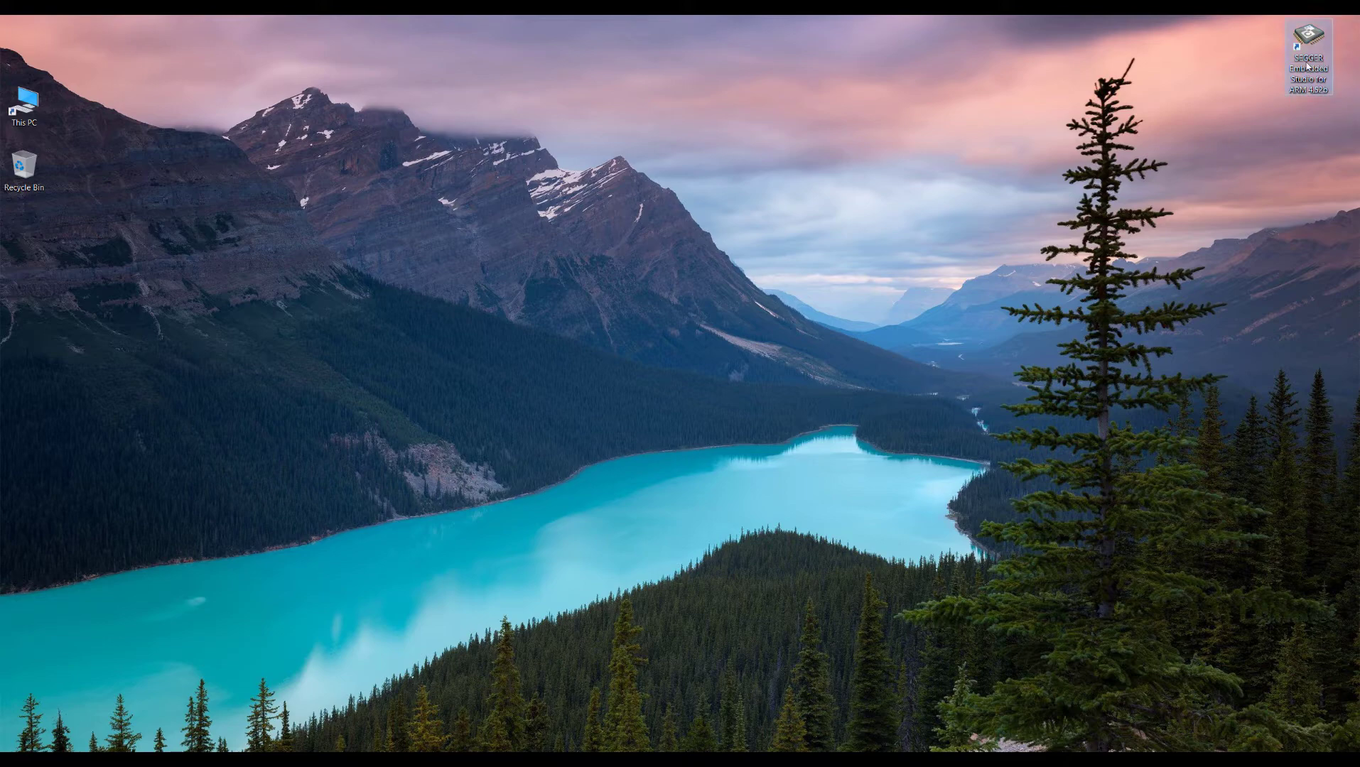
double_click(1308, 44)
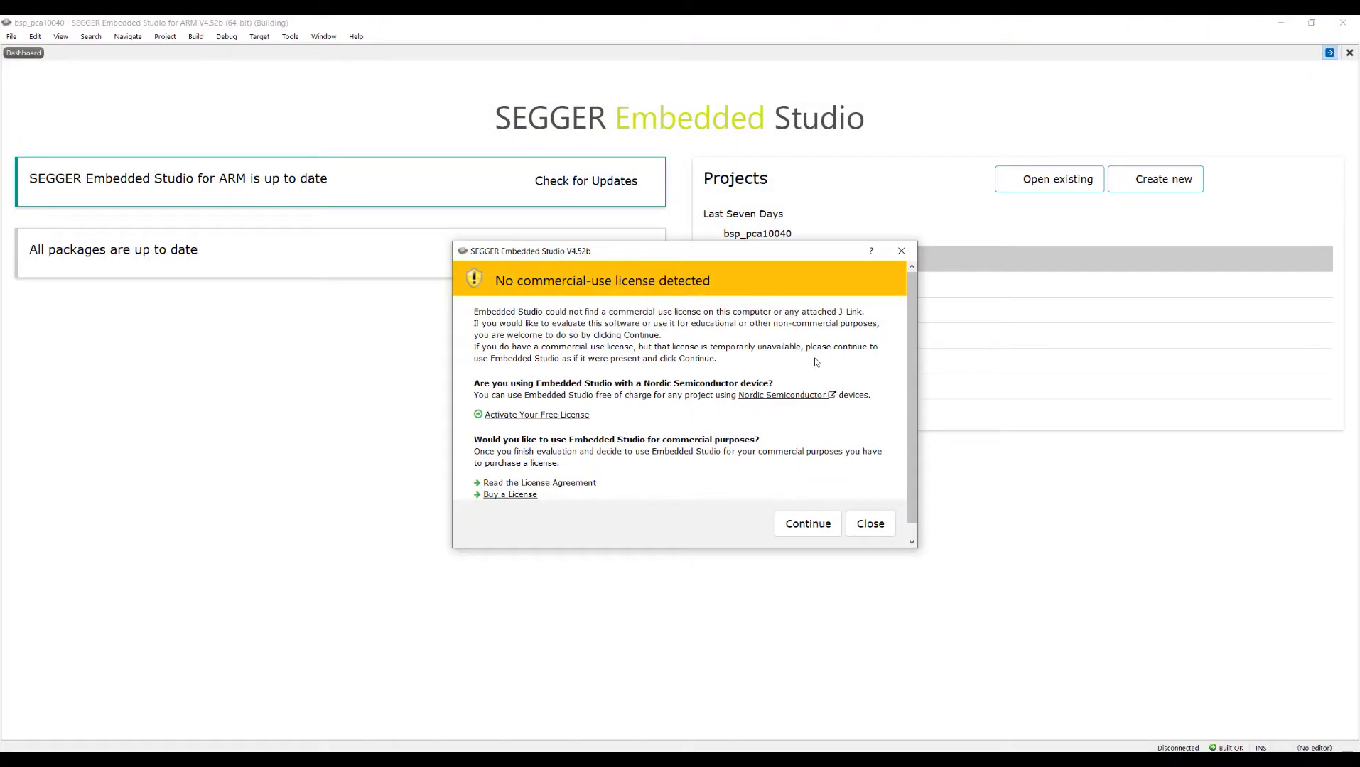
mouse_move(552, 372)
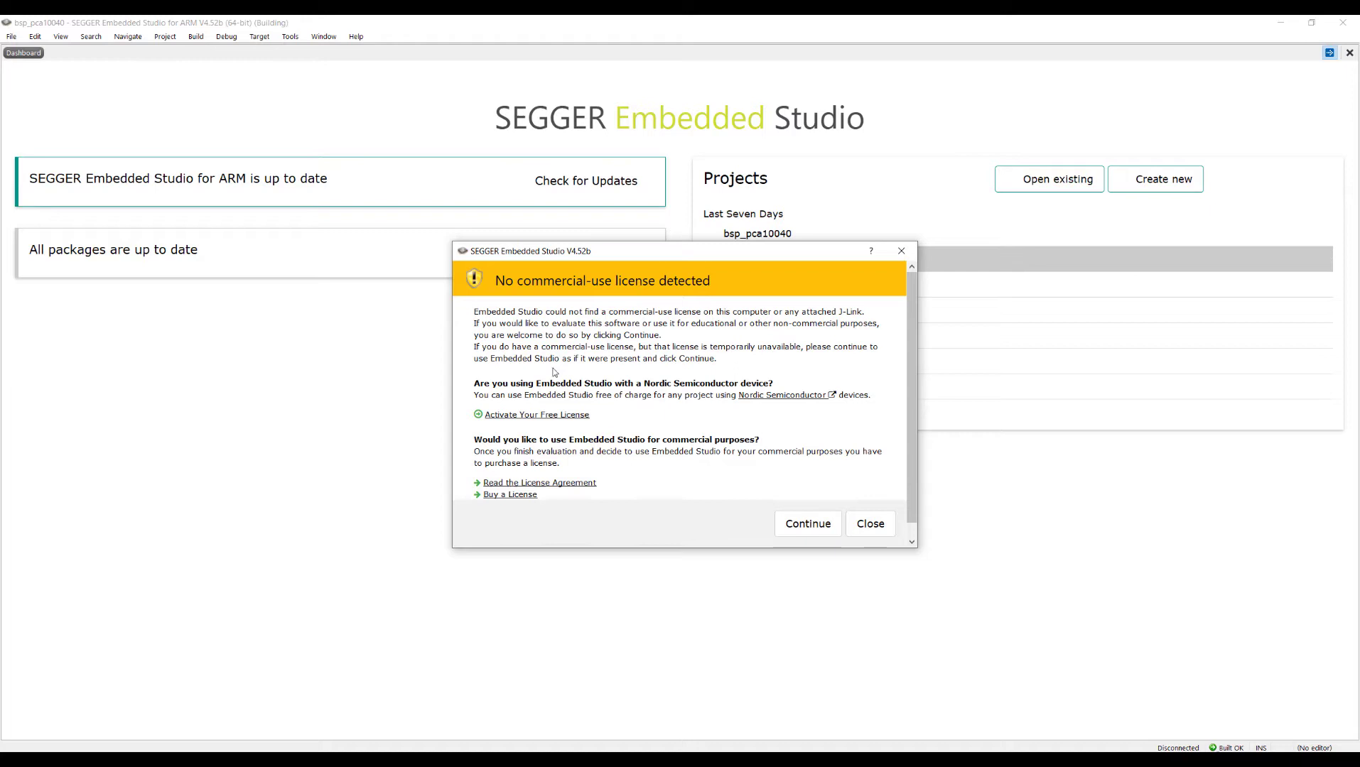
mouse_move(584, 434)
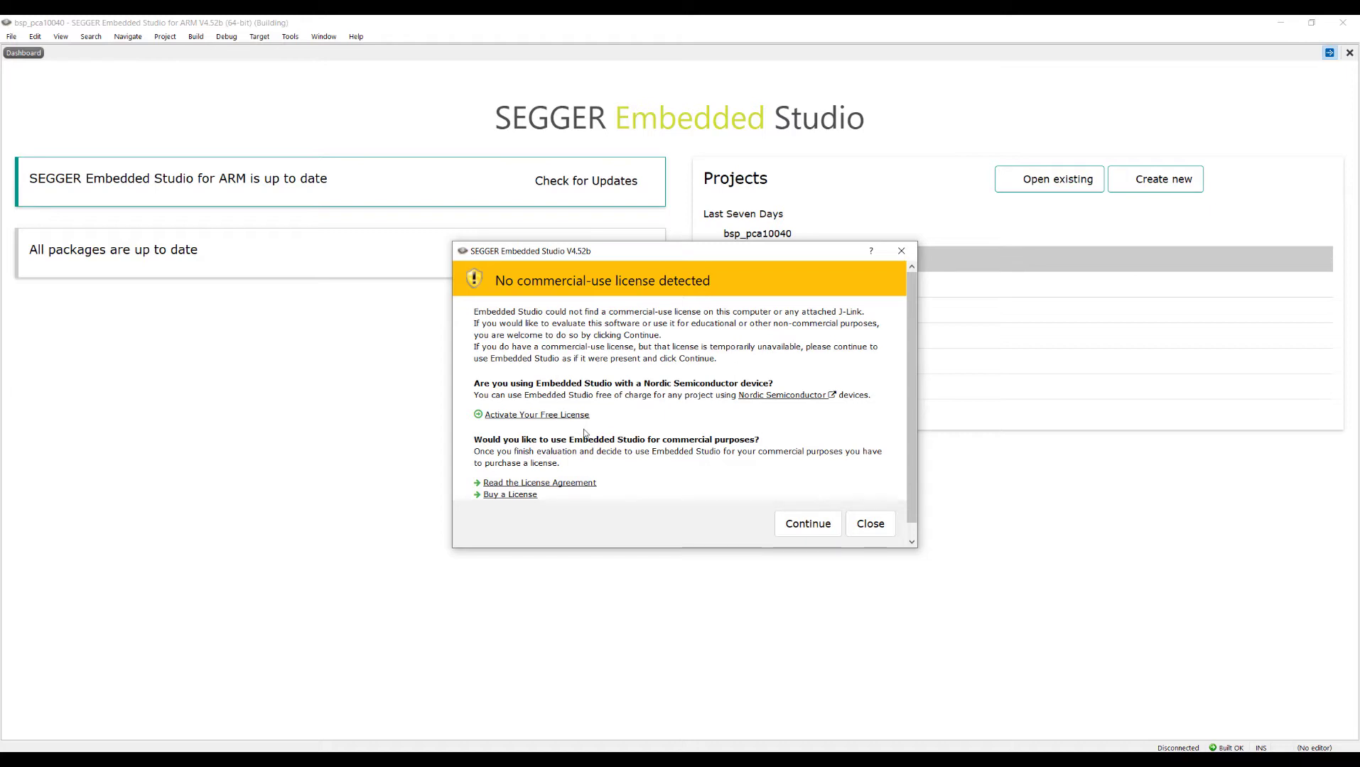
mouse_move(484, 407)
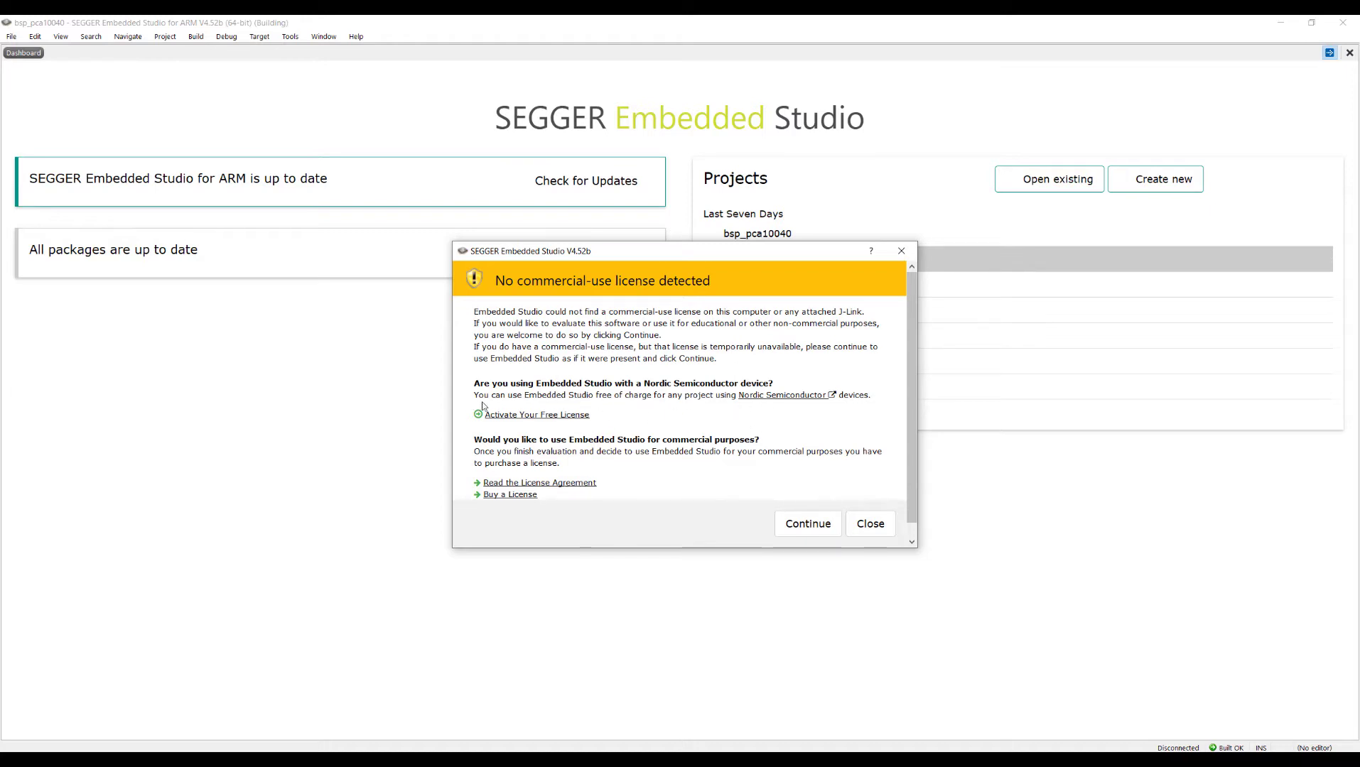
mouse_move(616, 399)
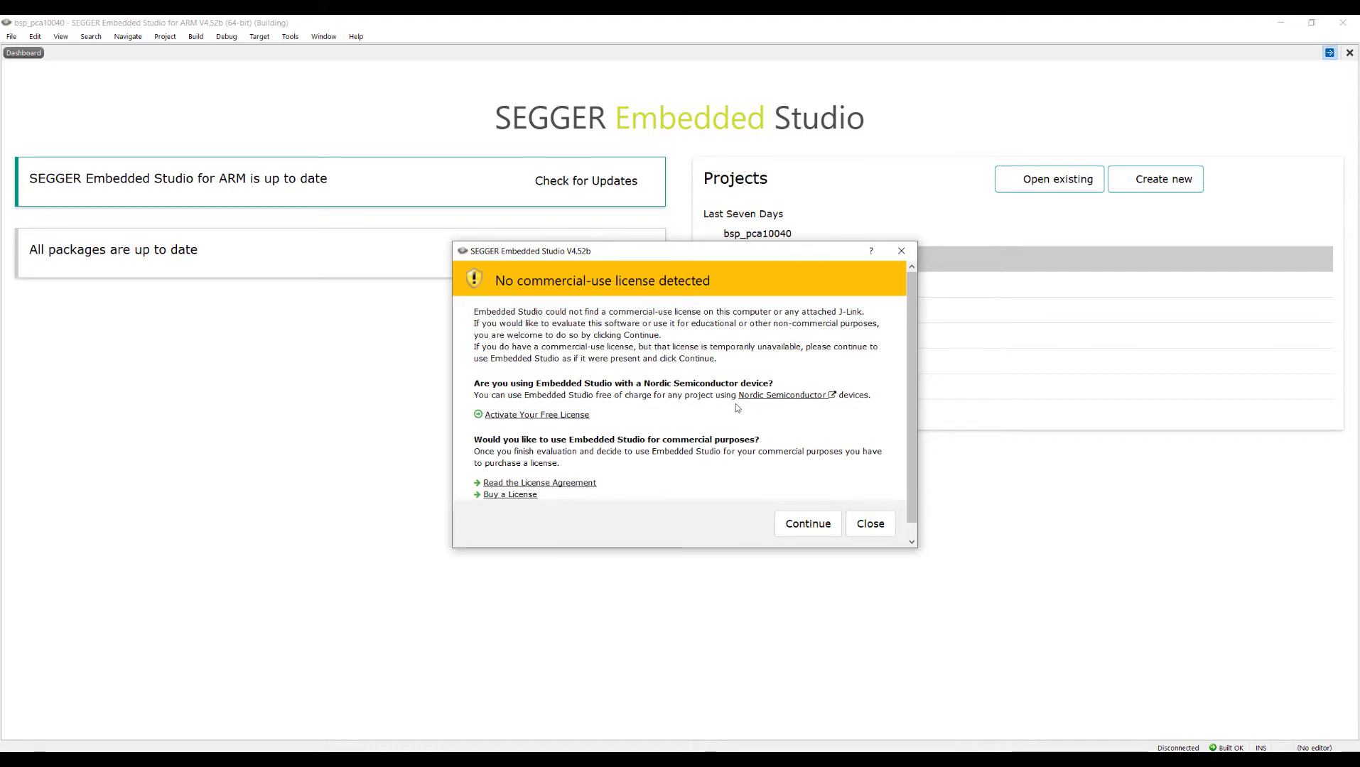
mouse_move(511, 415)
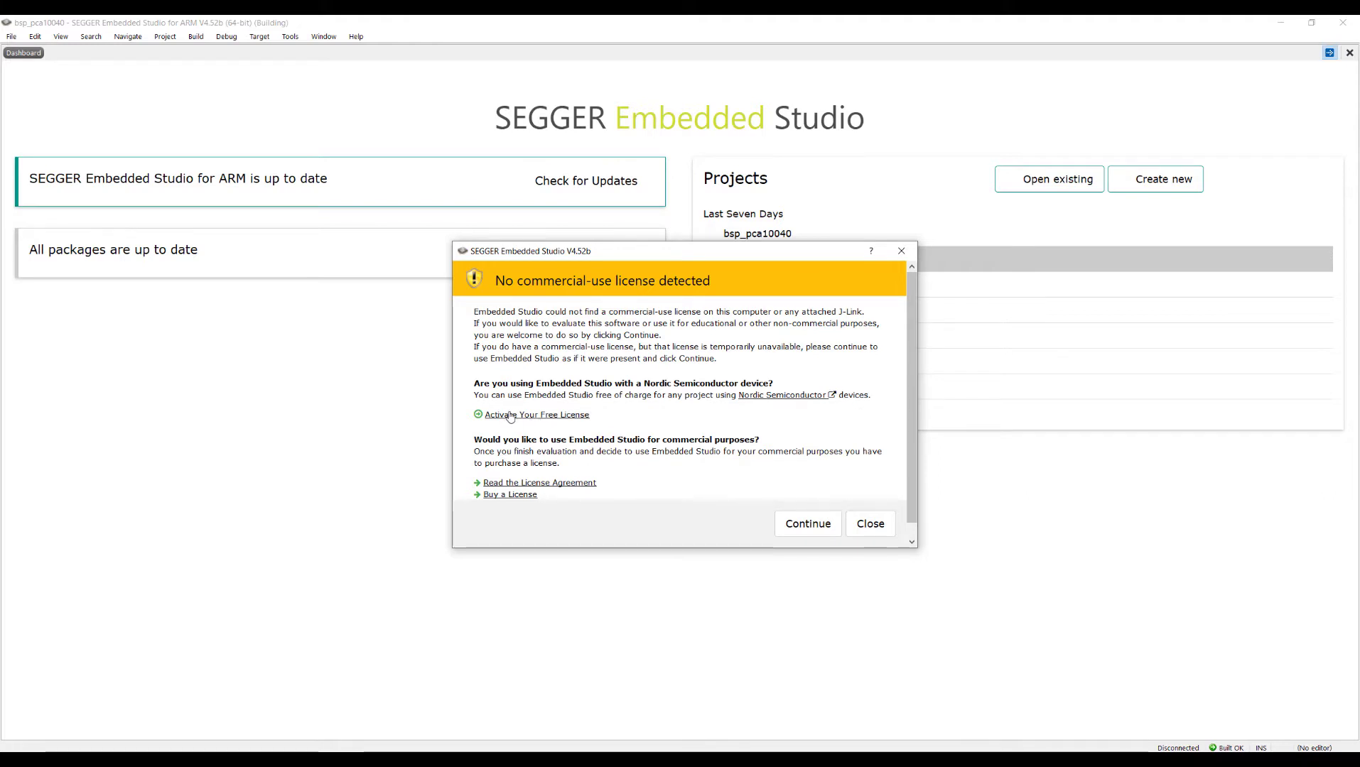
left_click(535, 415)
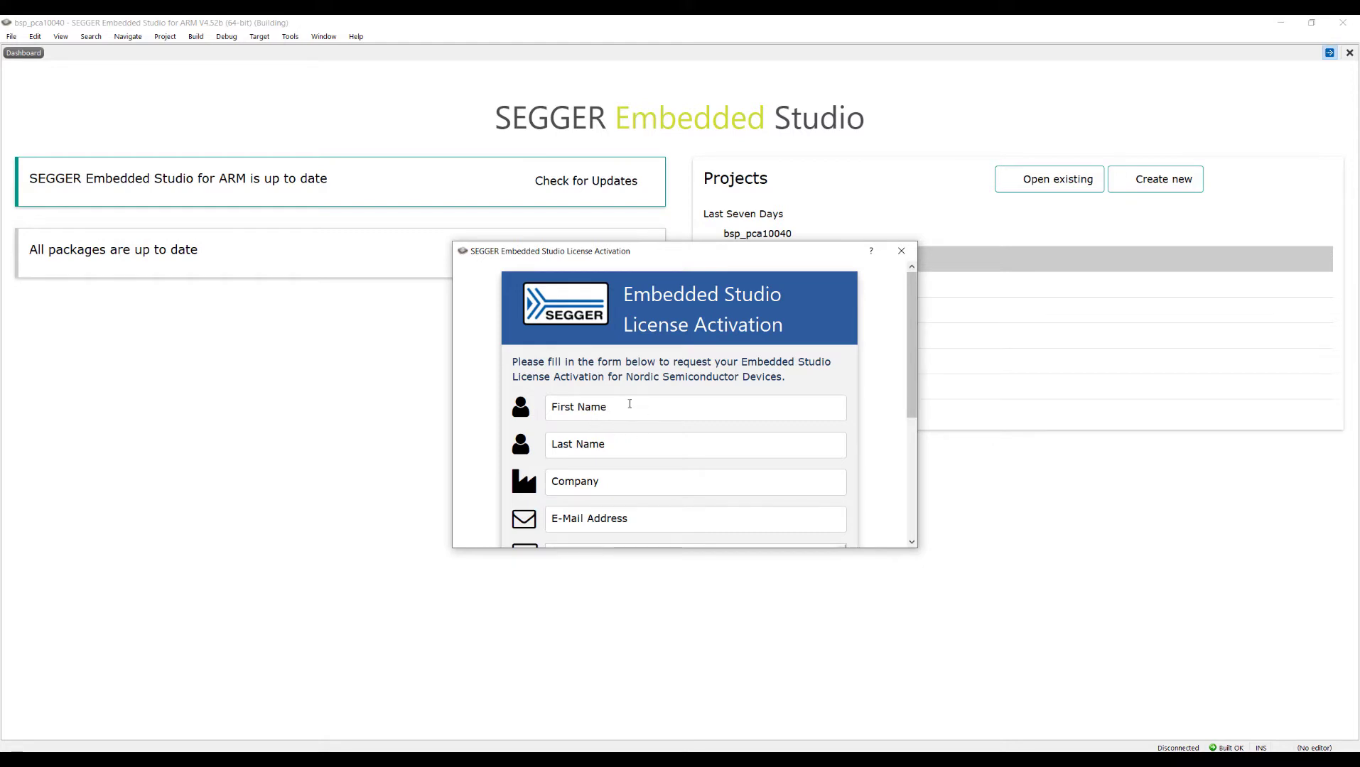
Step: Scroll the Nordic license request form, close it unsubmitted and acknowledge the shutdown warning
scroll("down", 3)
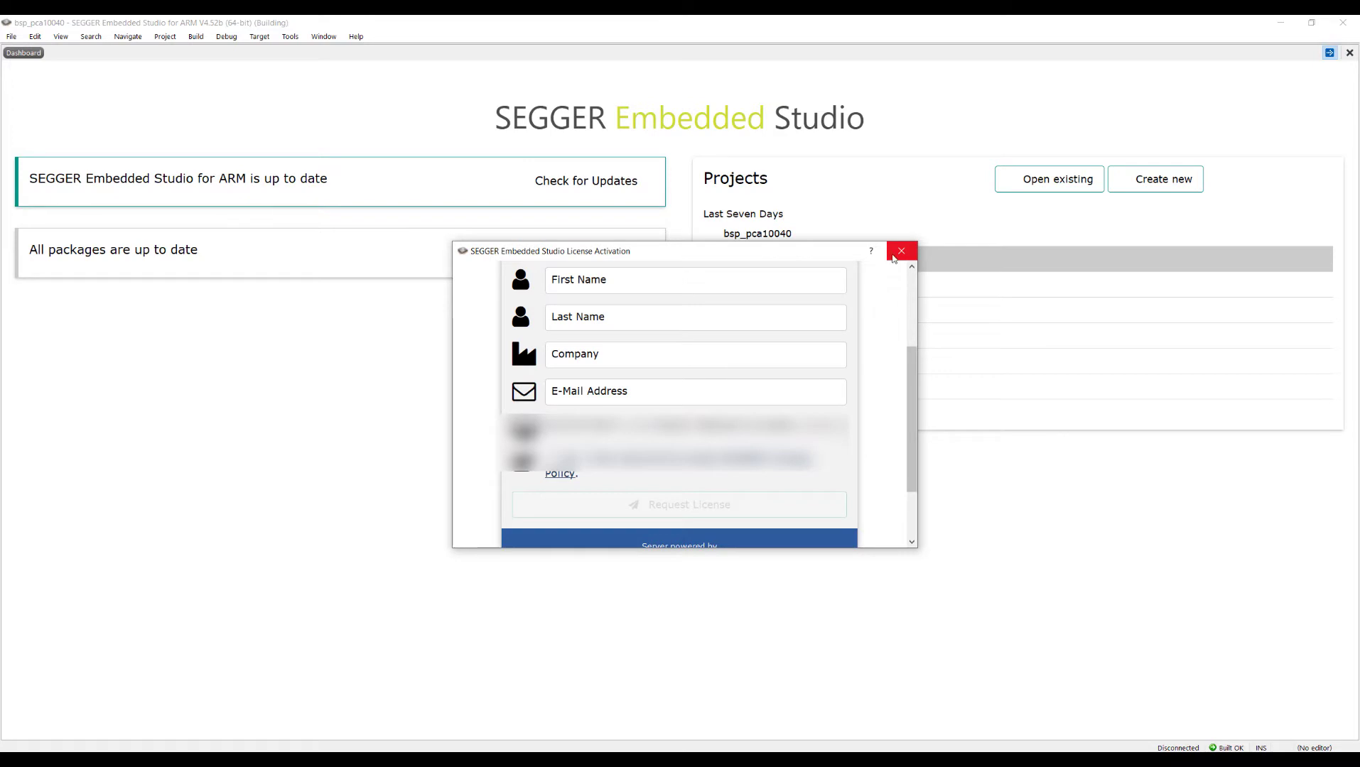
left_click(901, 250)
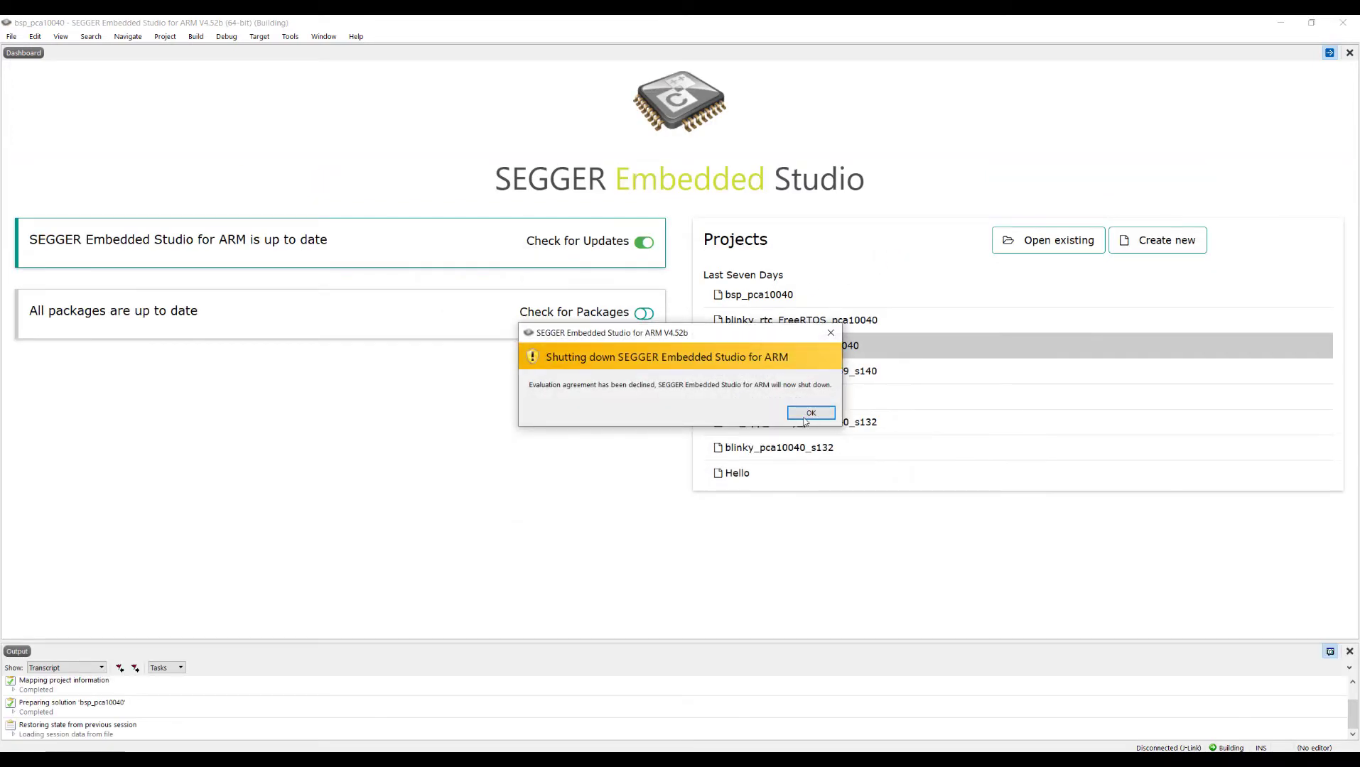
left_click(809, 412)
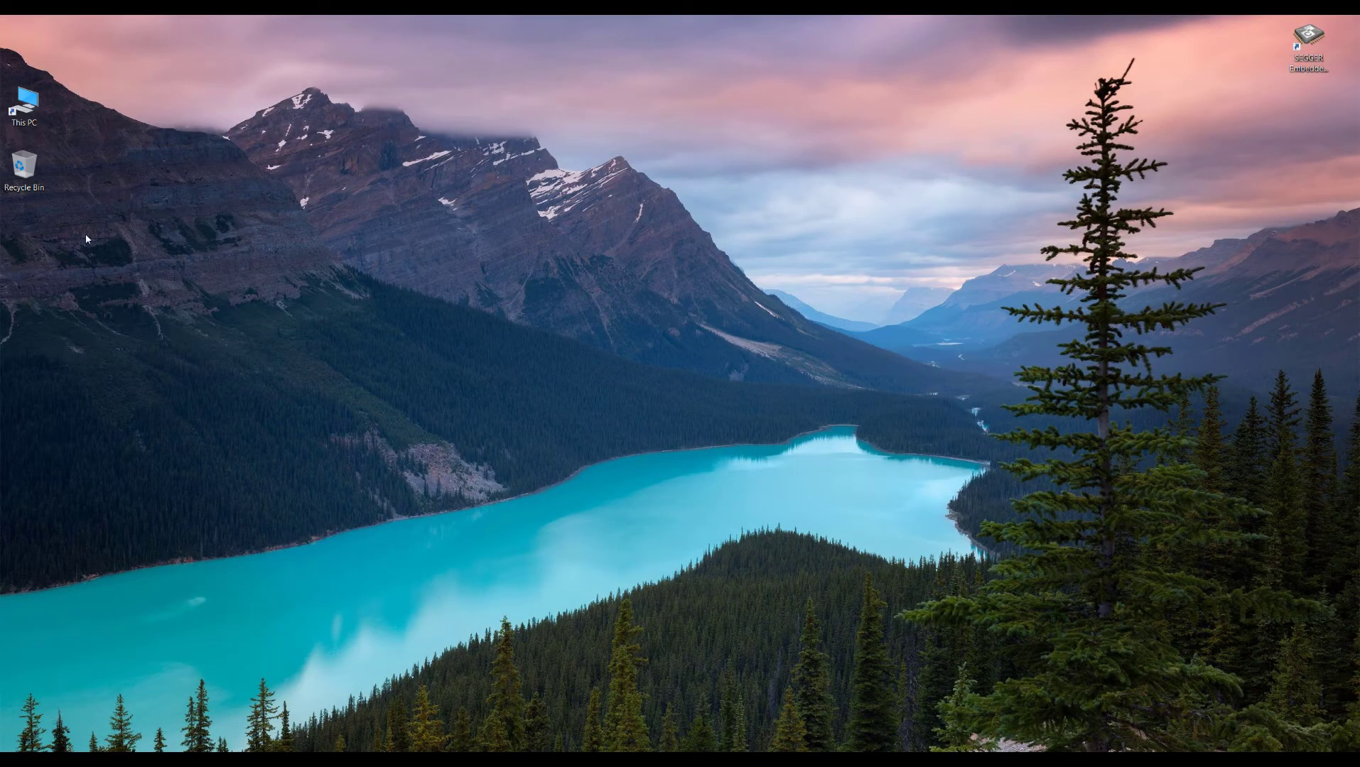
mouse_move(293, 260)
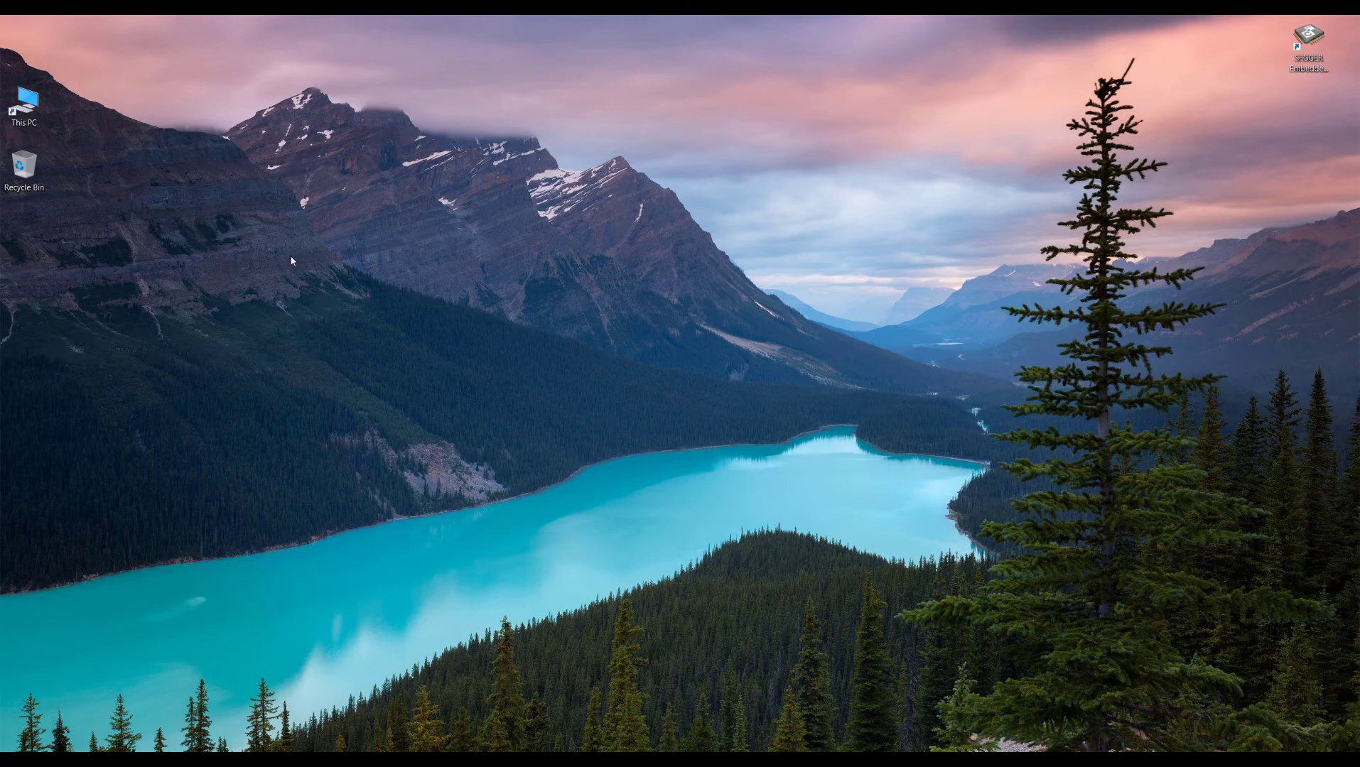
mouse_move(452, 440)
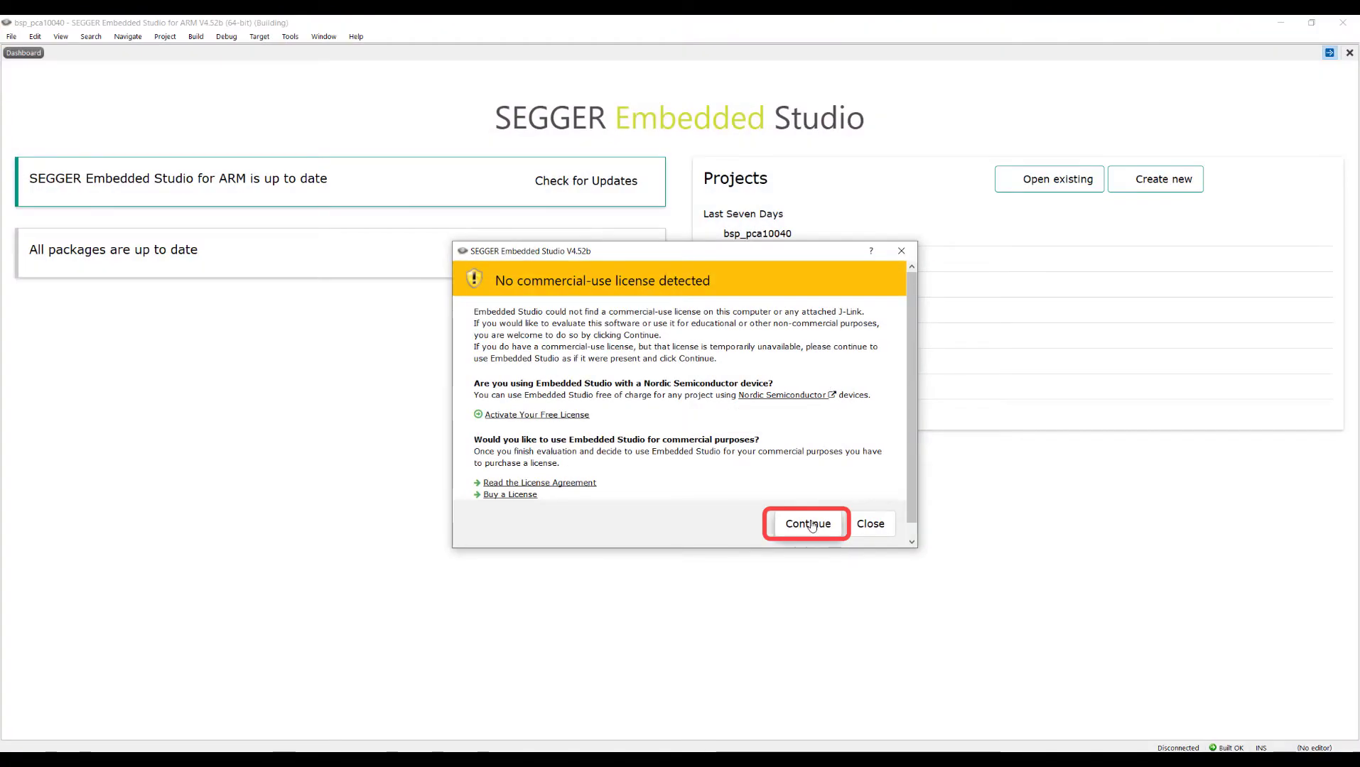
Step: Continue without a commercial license into the bsp_pca10040 project and bring up the Tools menu
left_click(806, 525)
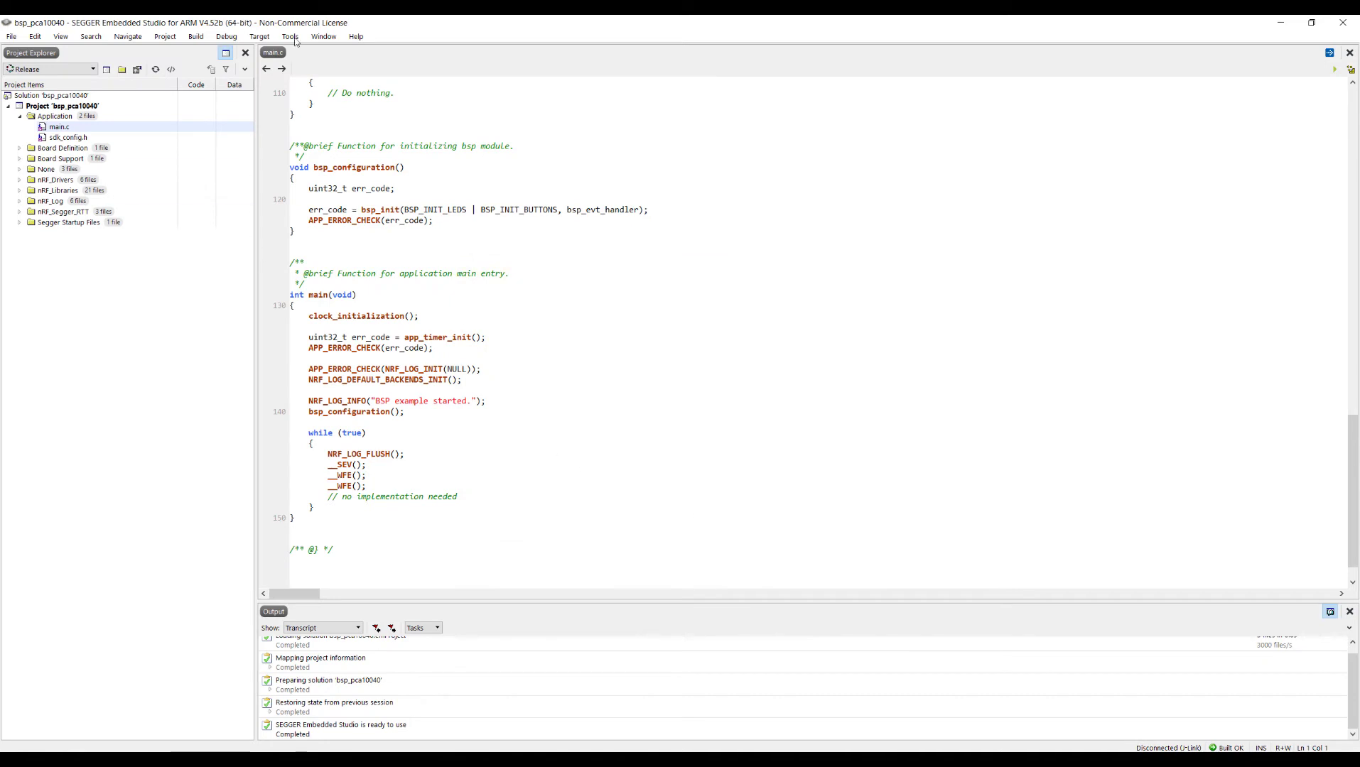
left_click(290, 36)
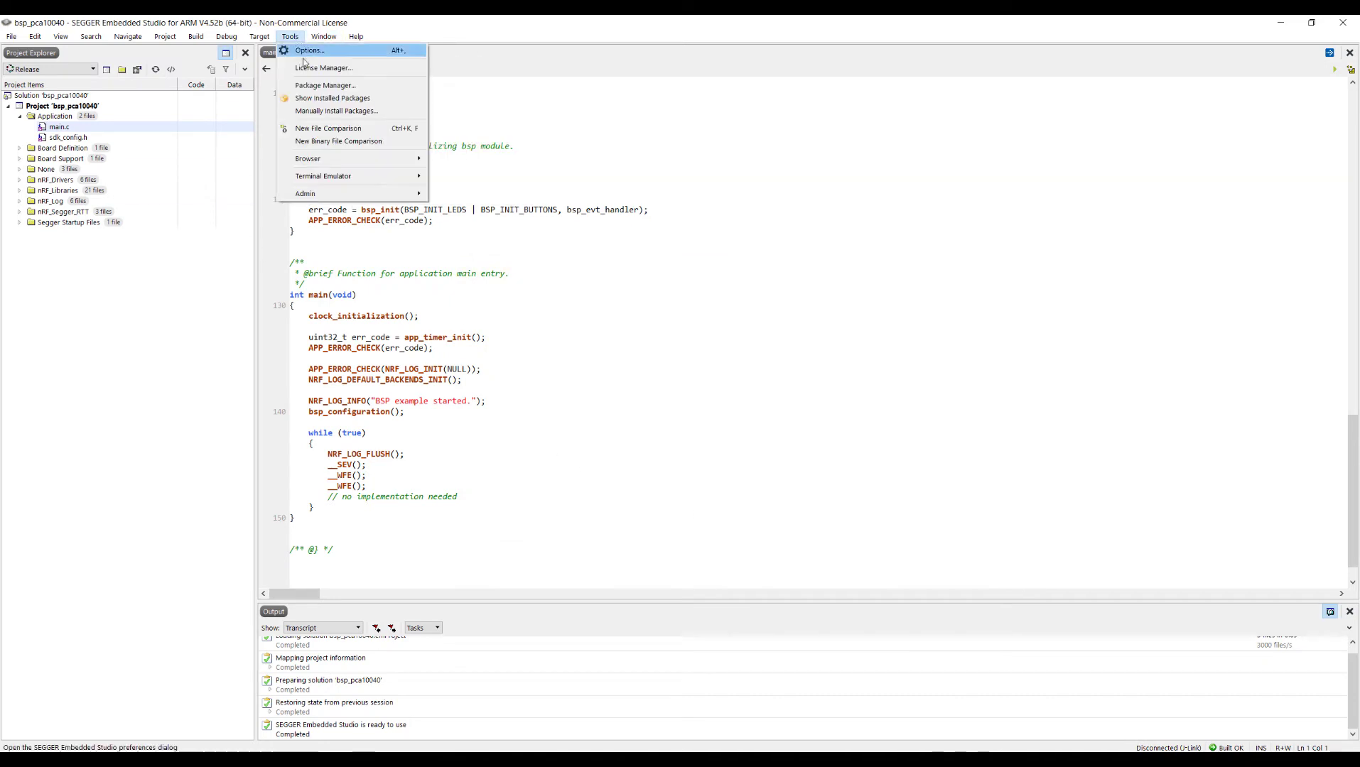
Step: In License Manager, activate Embedded Studio by installing the pasted Nordic key, then close it
left_click(324, 68)
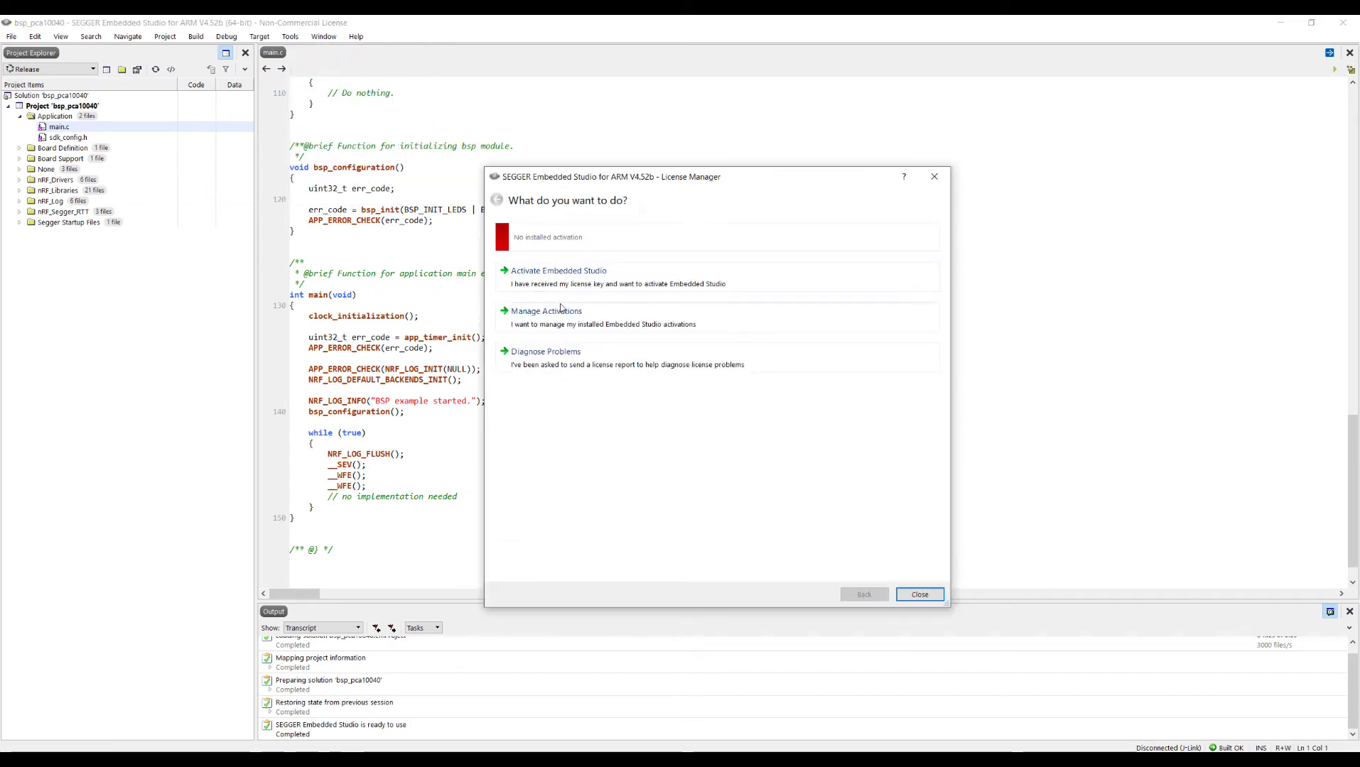
left_click(558, 270)
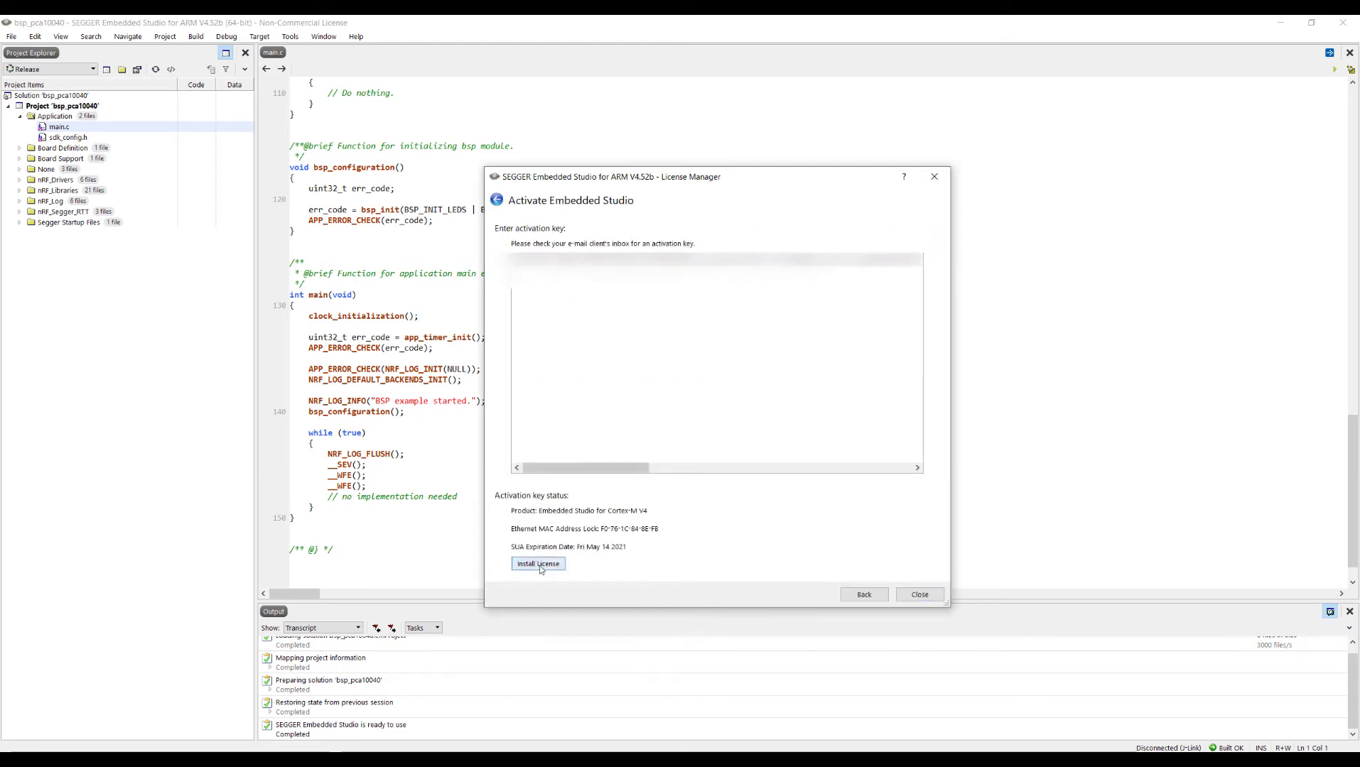
left_click(538, 564)
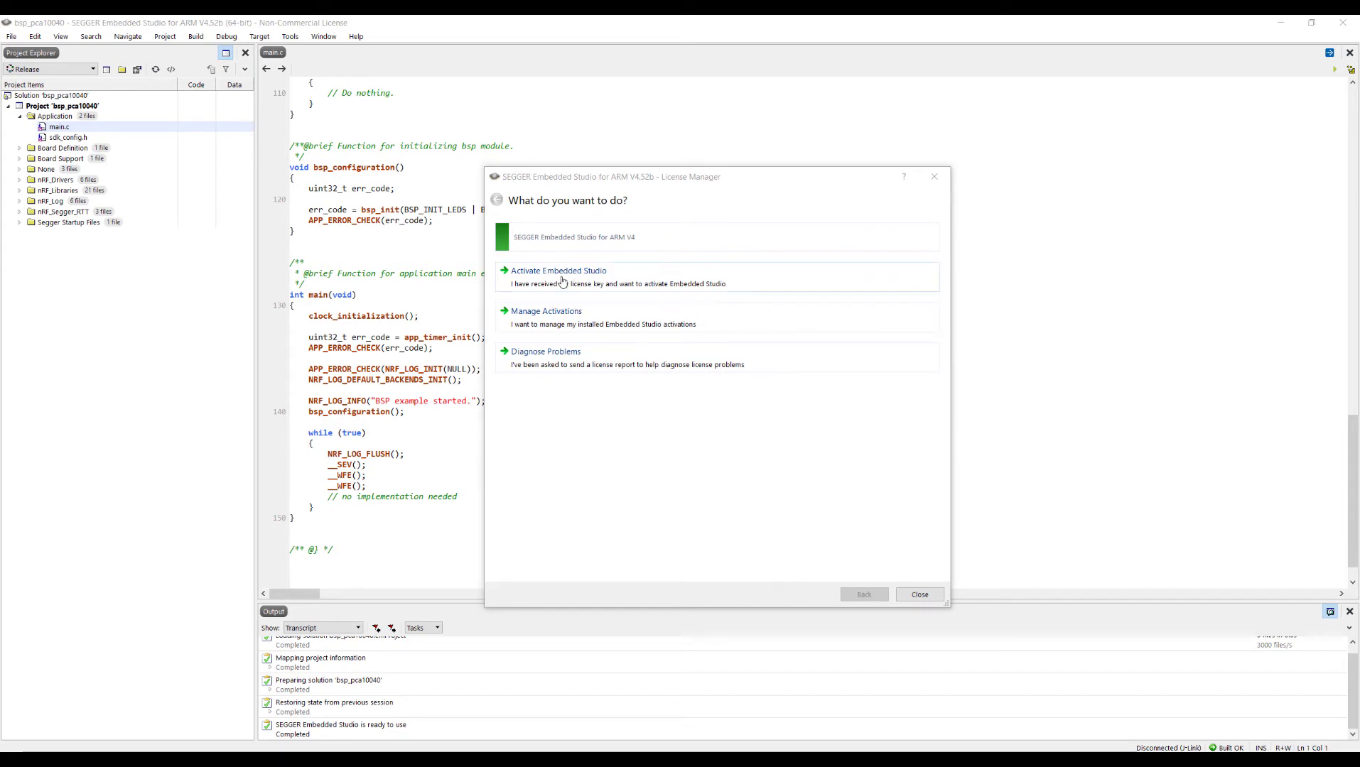
mouse_move(614, 422)
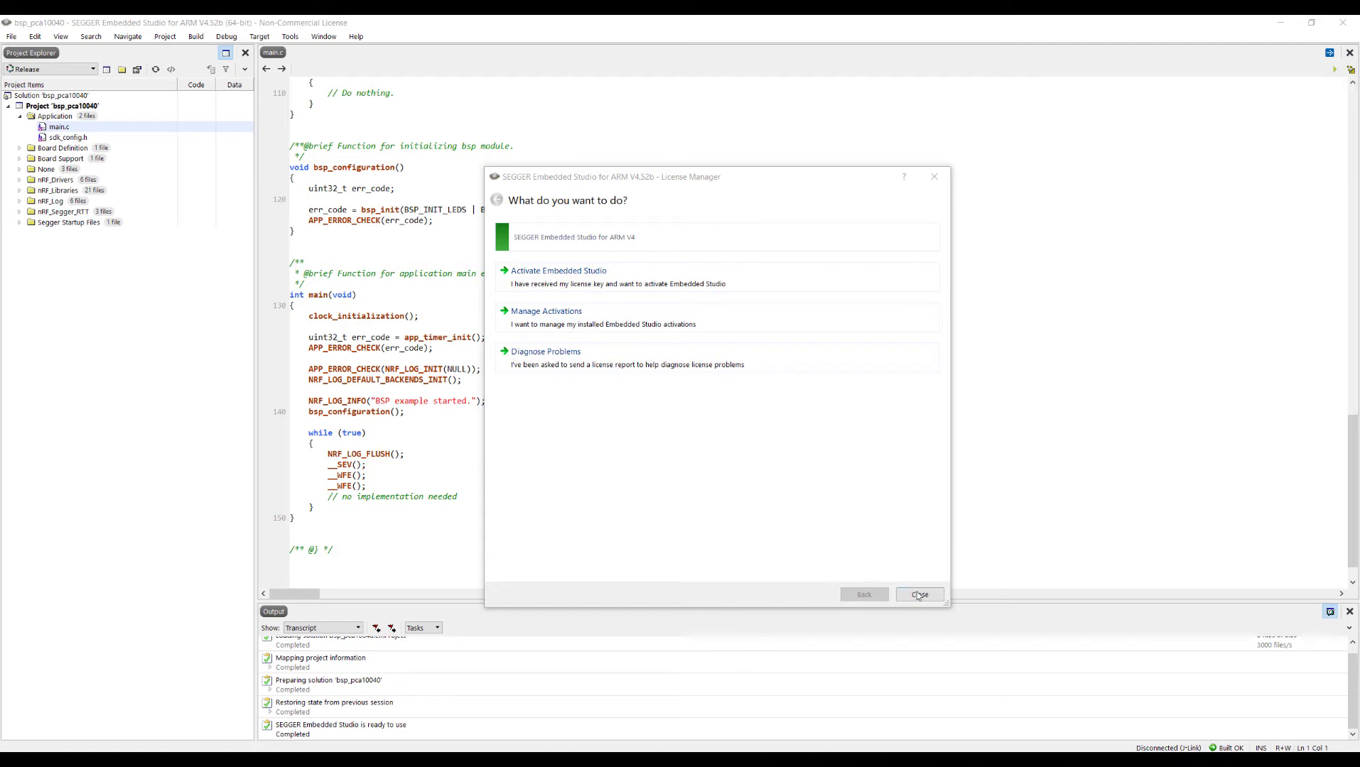
left_click(918, 595)
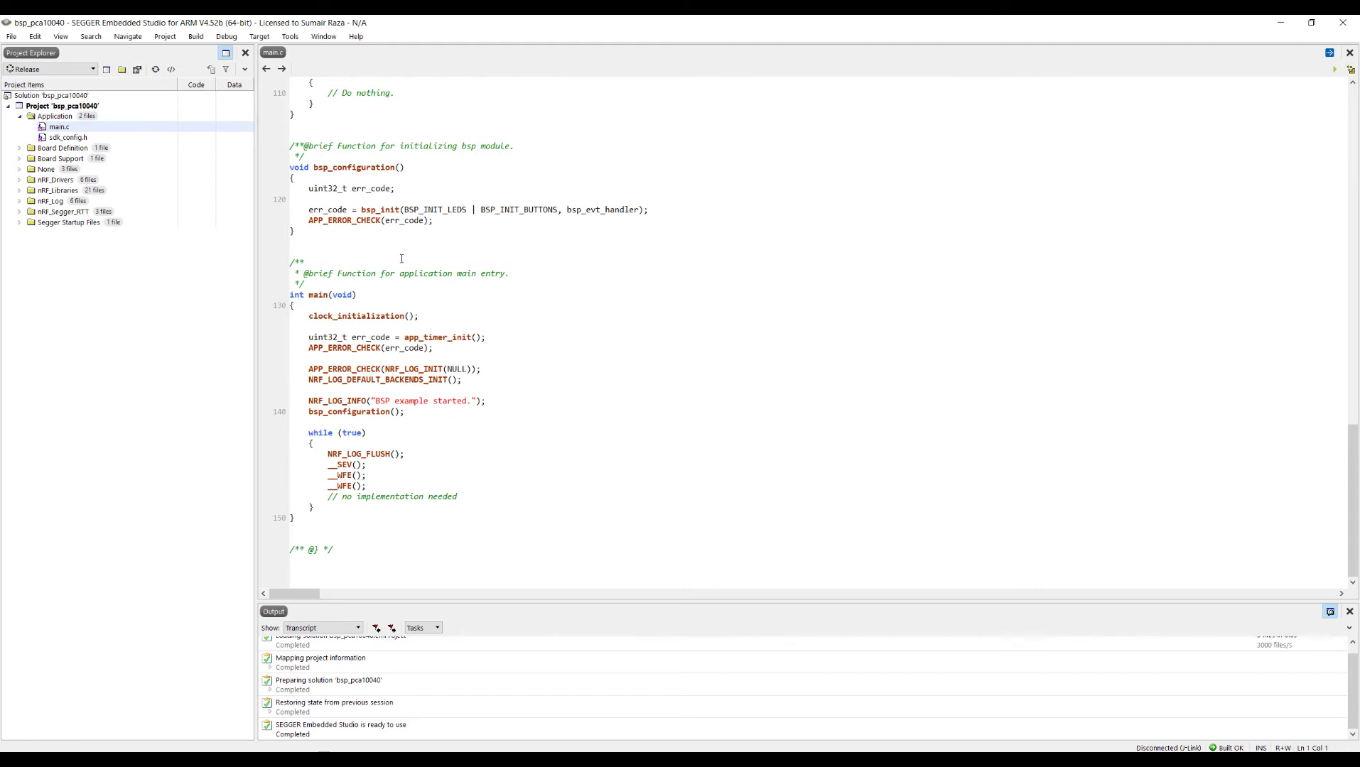
mouse_move(115, 247)
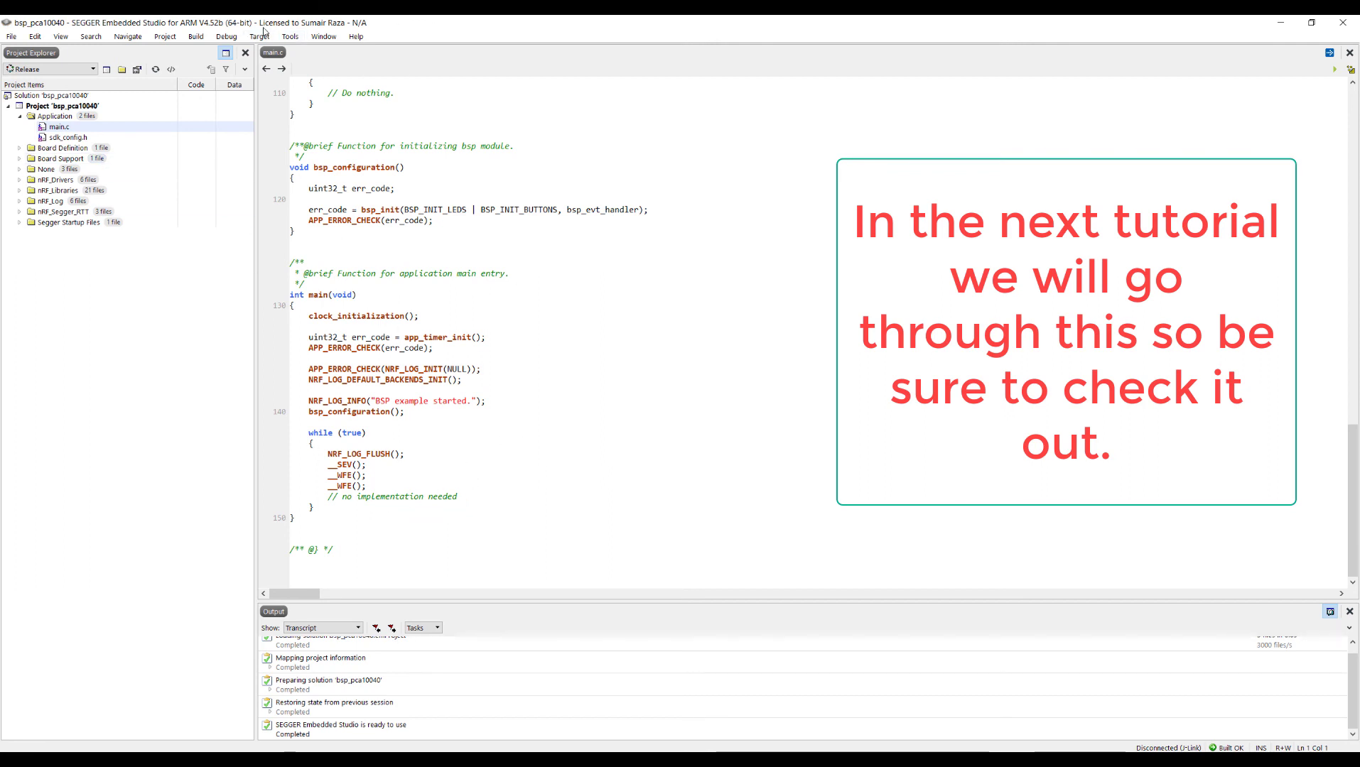
Step: Reopen Tools > License Manager to confirm the green activated license status
left_click(290, 35)
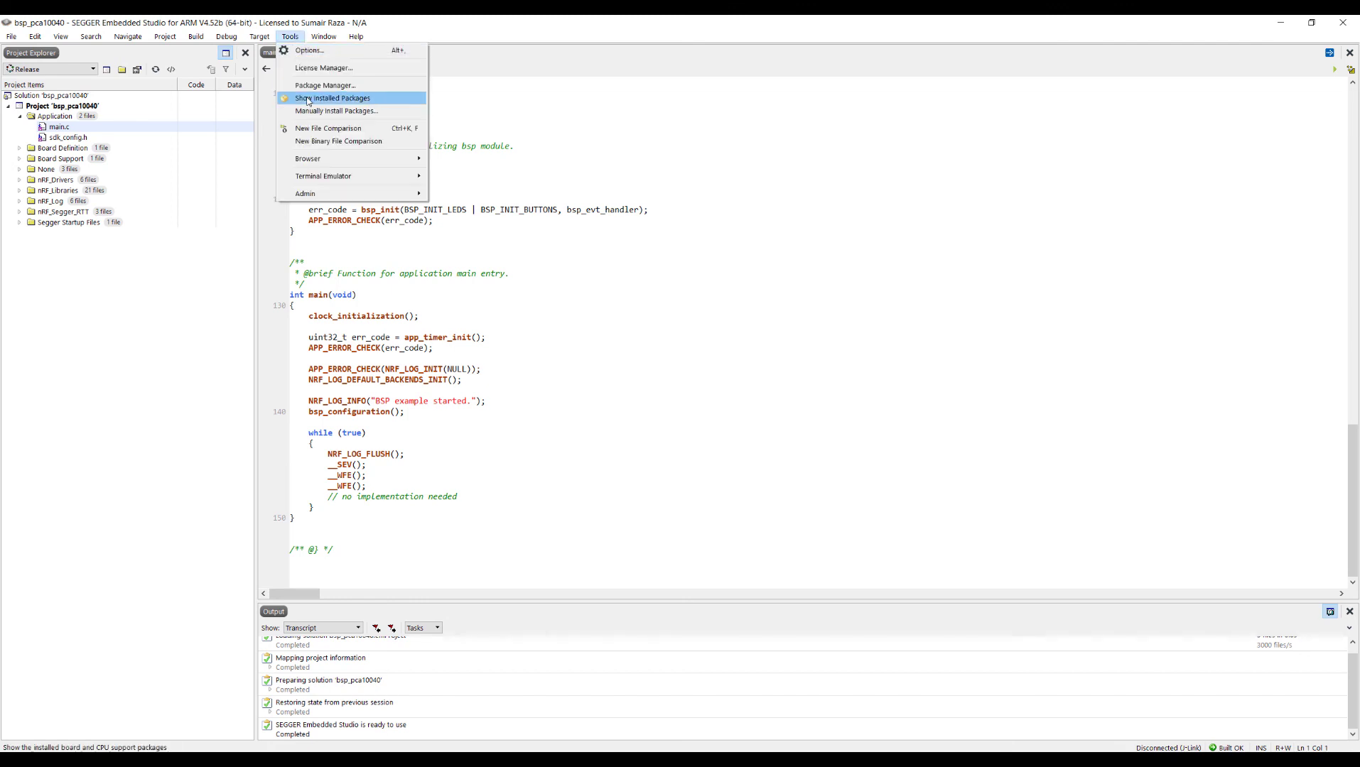
left_click(324, 68)
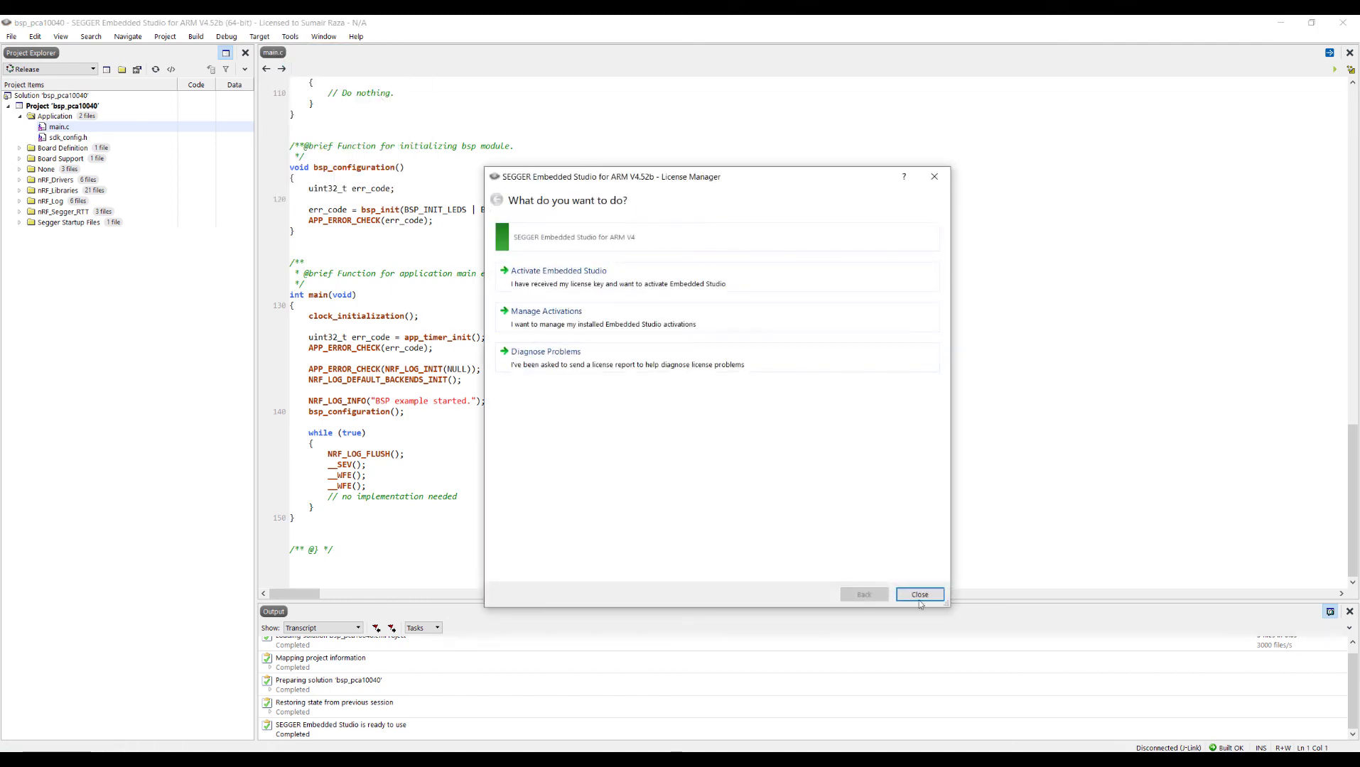